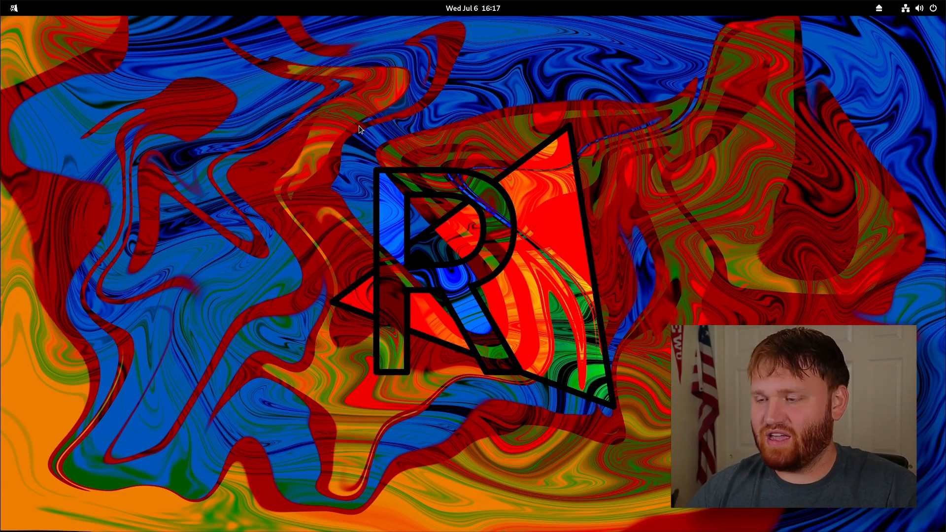
mouse_move(432, 145)
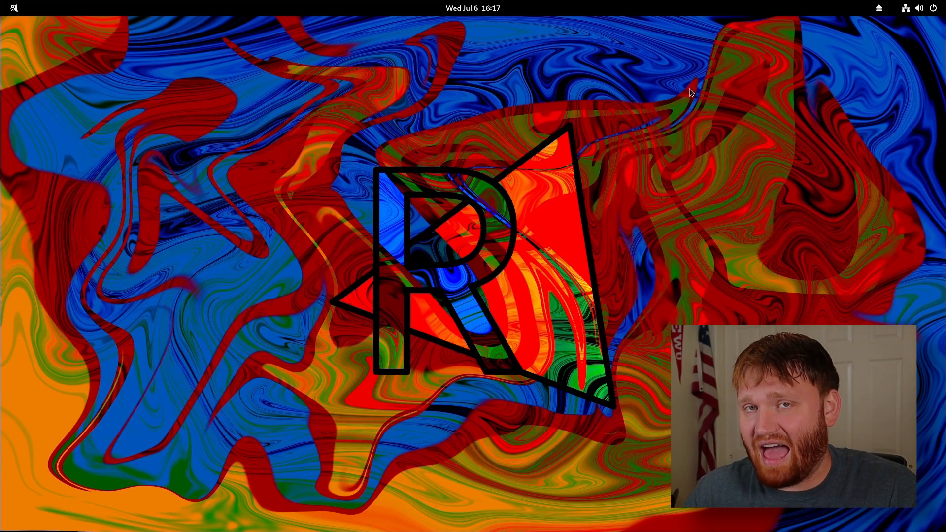
mouse_move(709, 119)
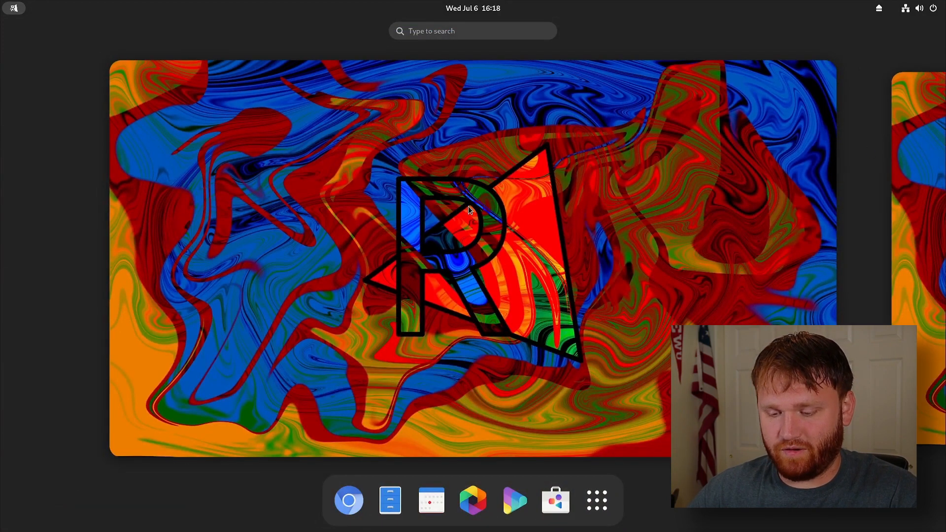
Search 'ri' in Activities and launch risiWelcome on its Welcome to risiOS 36 page.
text(risi)
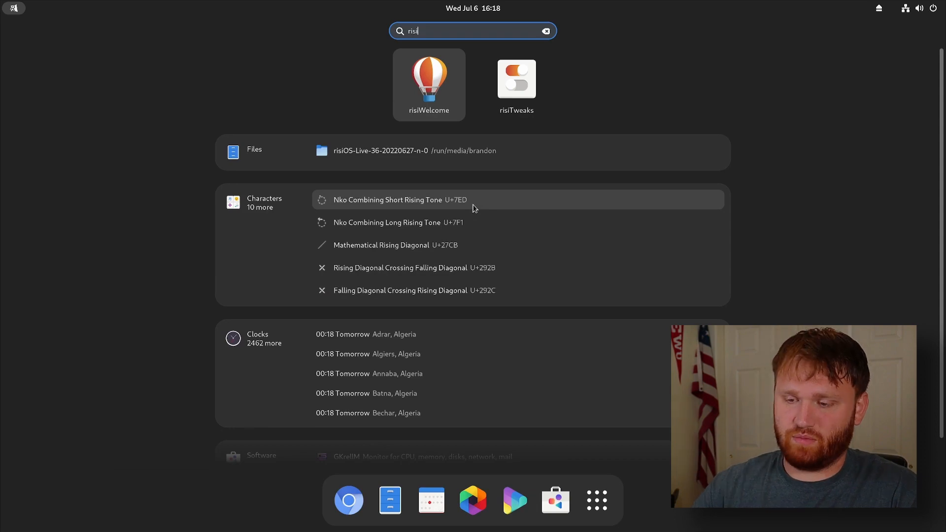
mouse_move(428, 90)
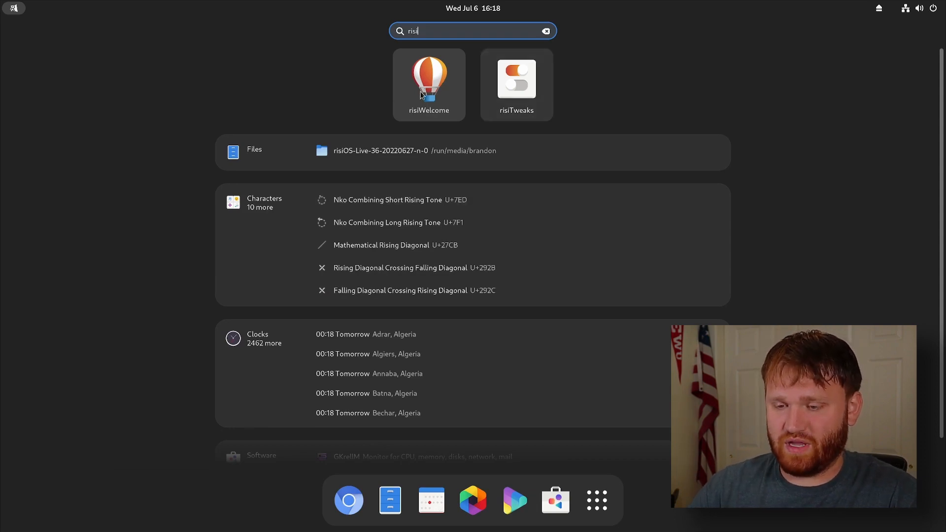
click(428, 82)
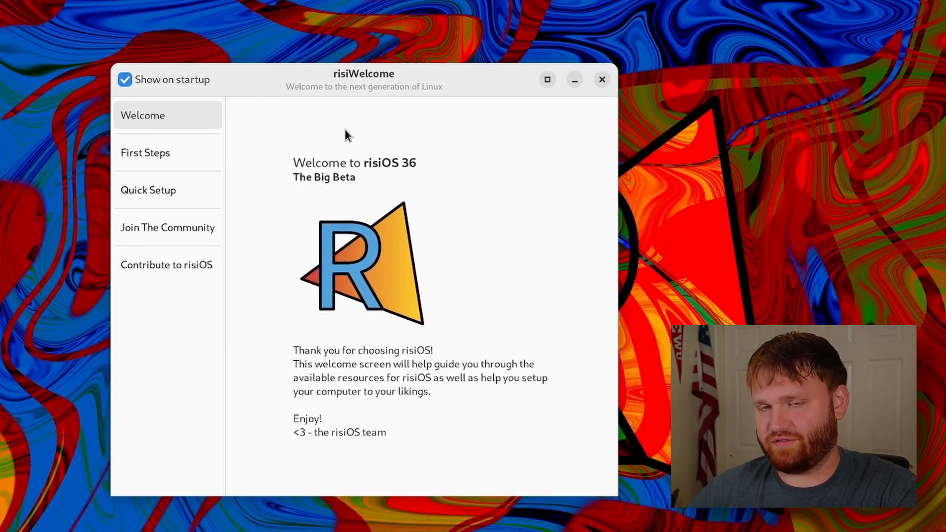
mouse_move(359, 140)
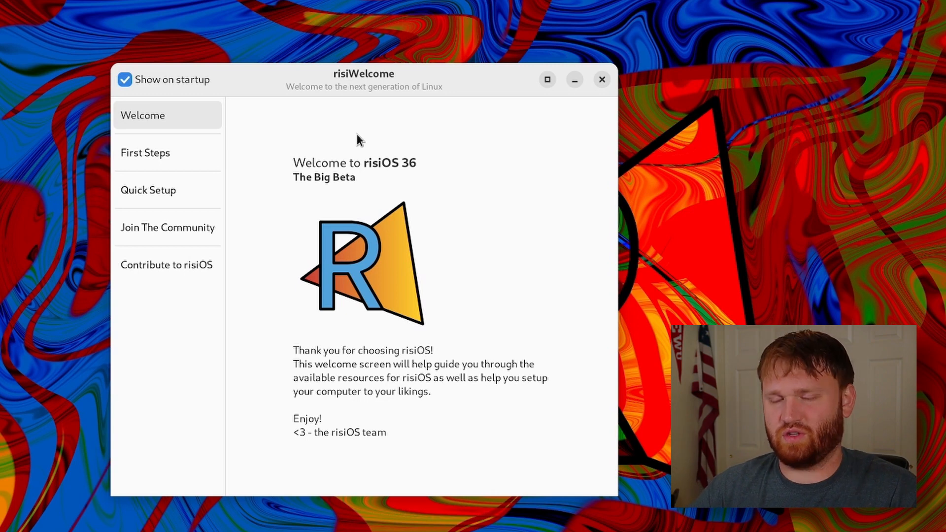
mouse_move(145, 153)
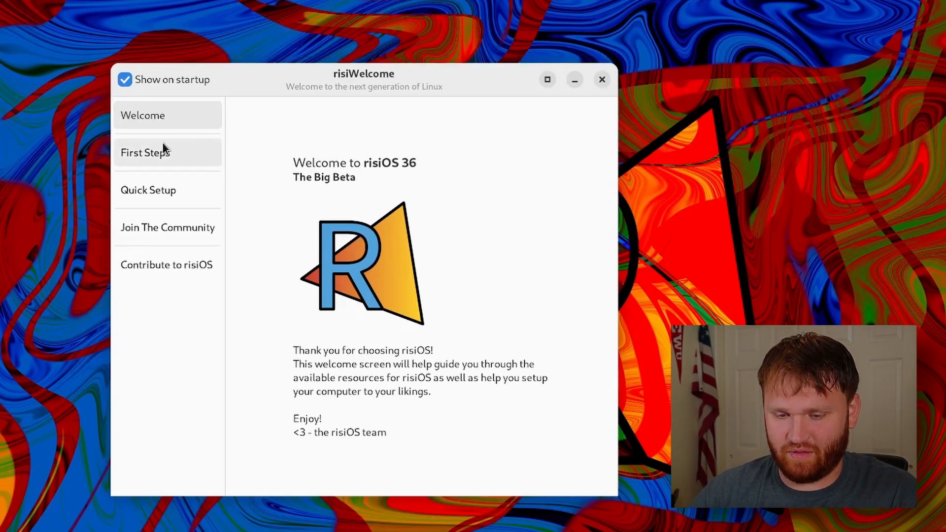
Open First Steps and scroll down to the risiTweaks and Harden Firefox entries.
click(145, 152)
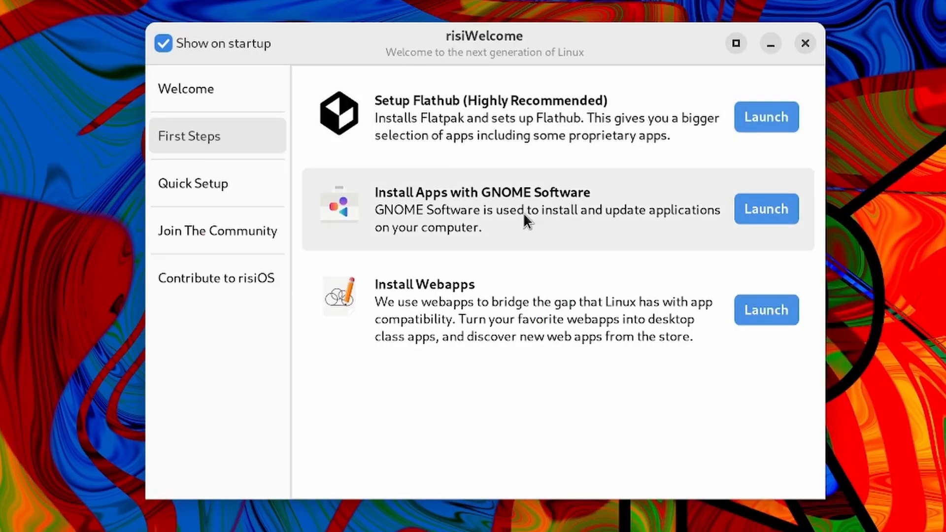
mouse_move(544, 277)
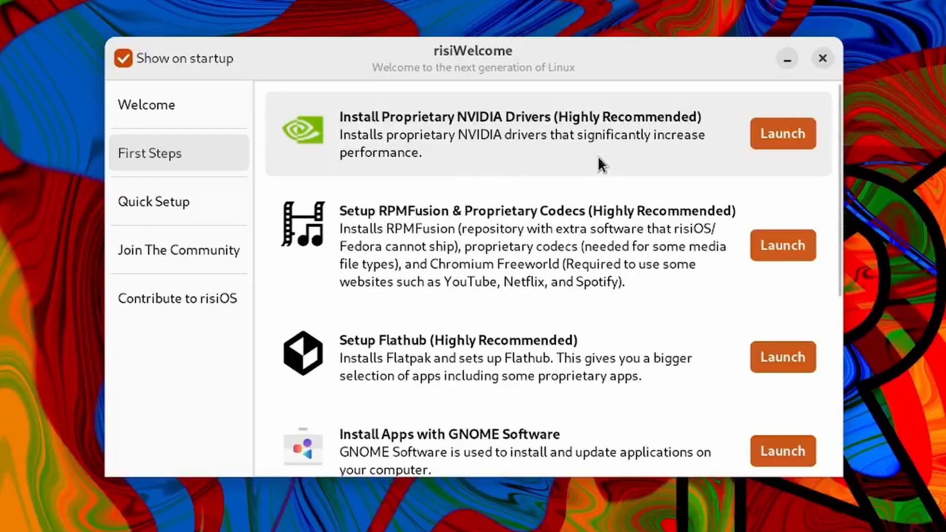
scroll(down, 3)
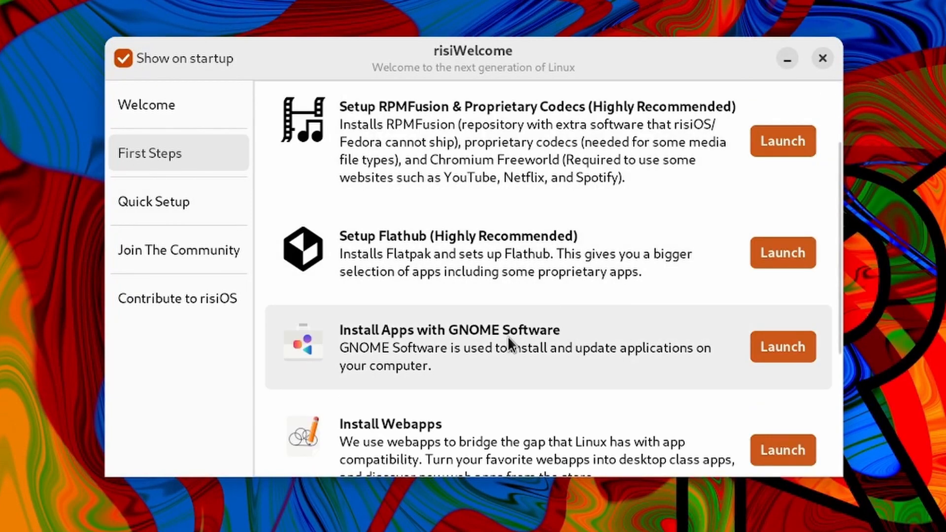
scroll(down, 3)
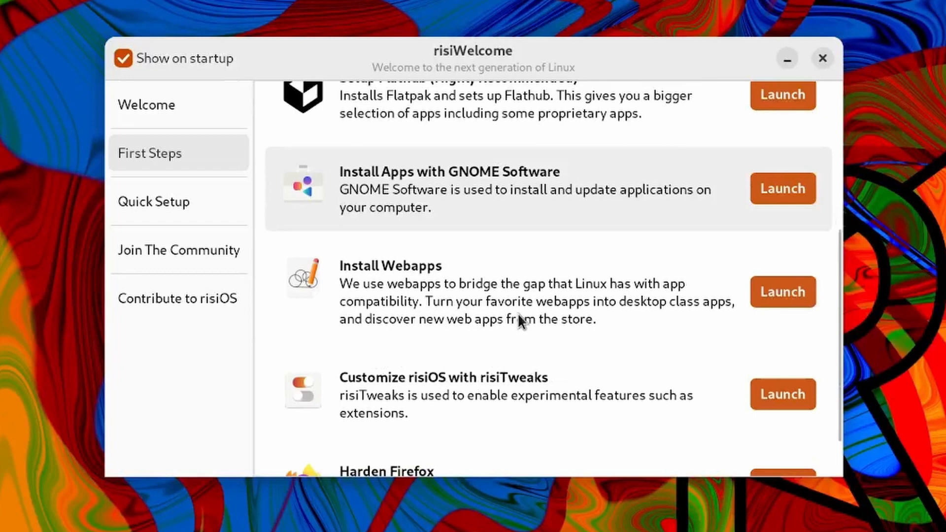
scroll(down, 3)
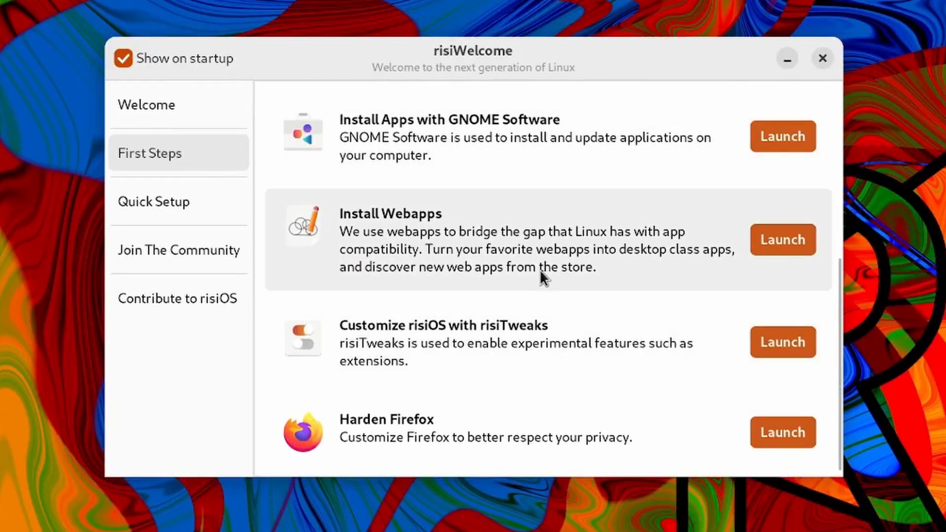
mouse_move(582, 354)
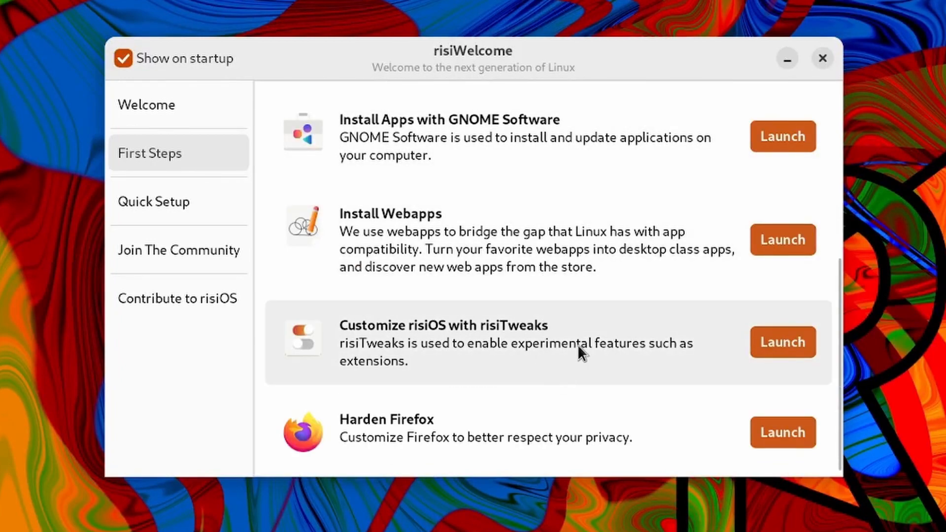
mouse_move(658, 349)
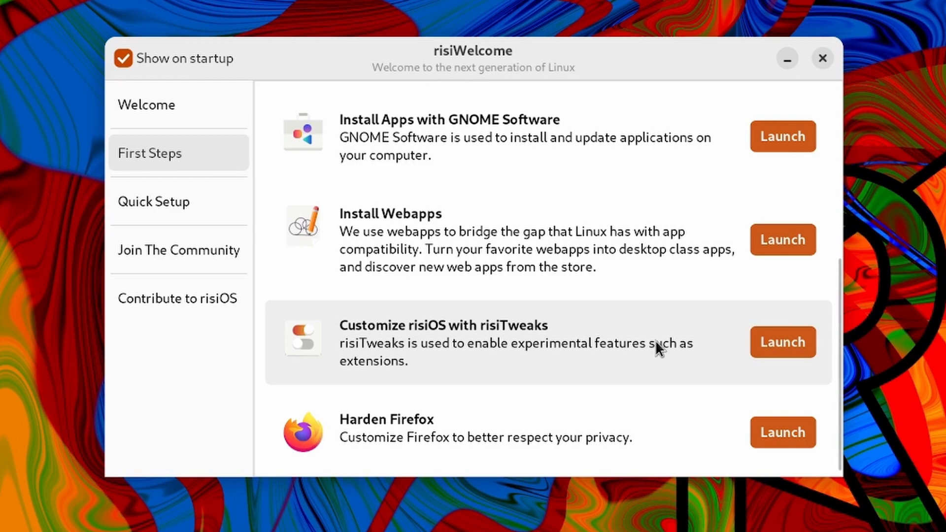
mouse_move(614, 440)
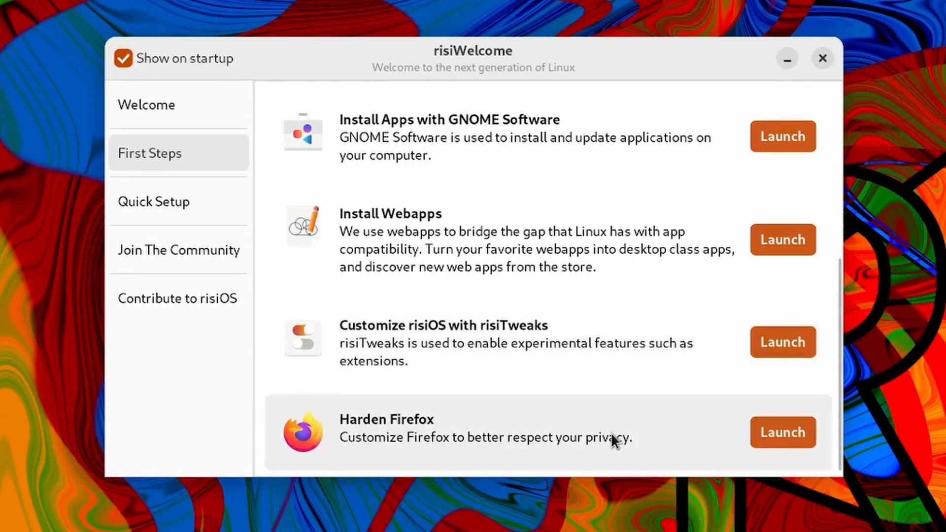
mouse_move(613, 406)
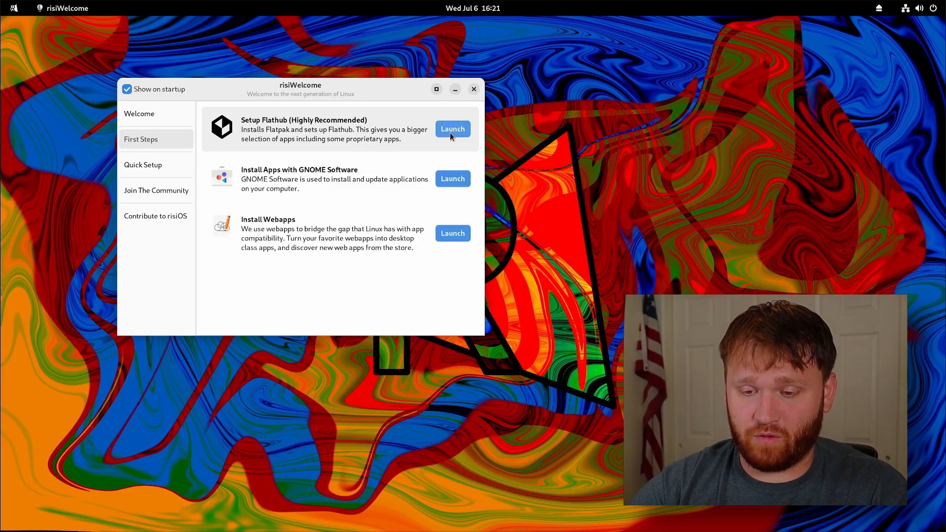
Run the Setup Flathub script in risiScript to success and choose Reboot later.
click(452, 129)
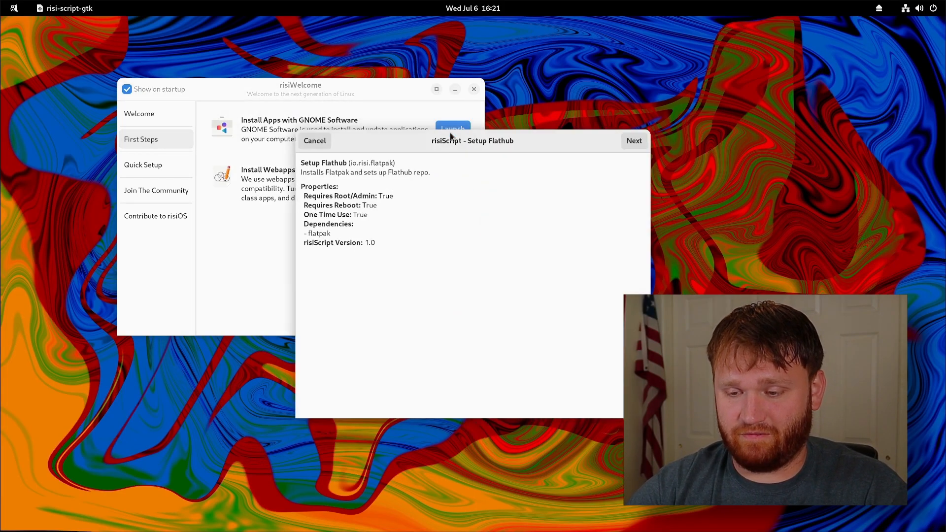
drag(449, 141, 356, 86)
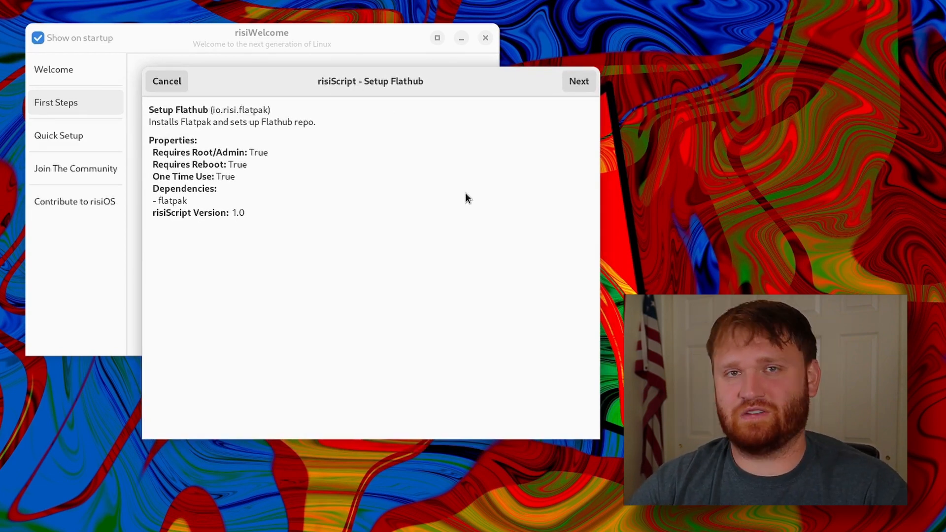
mouse_move(336, 187)
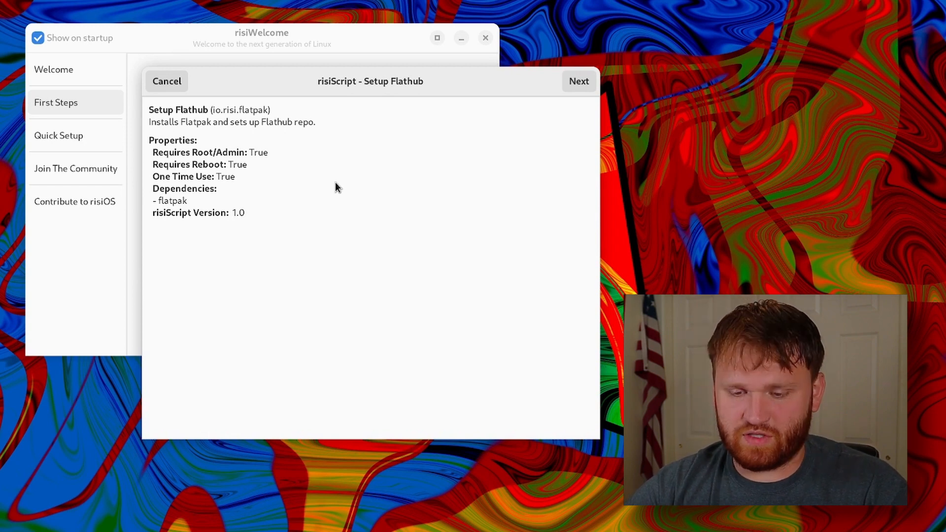
mouse_move(221, 185)
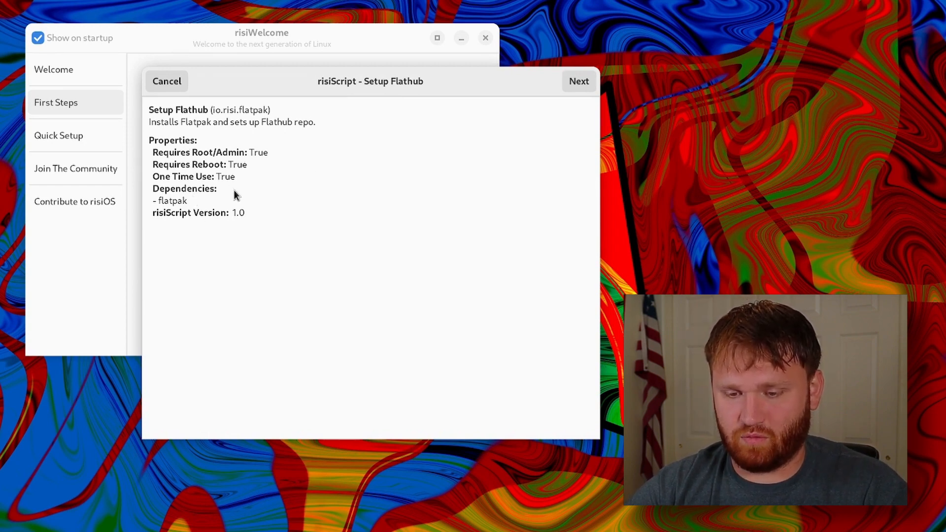
click(577, 81)
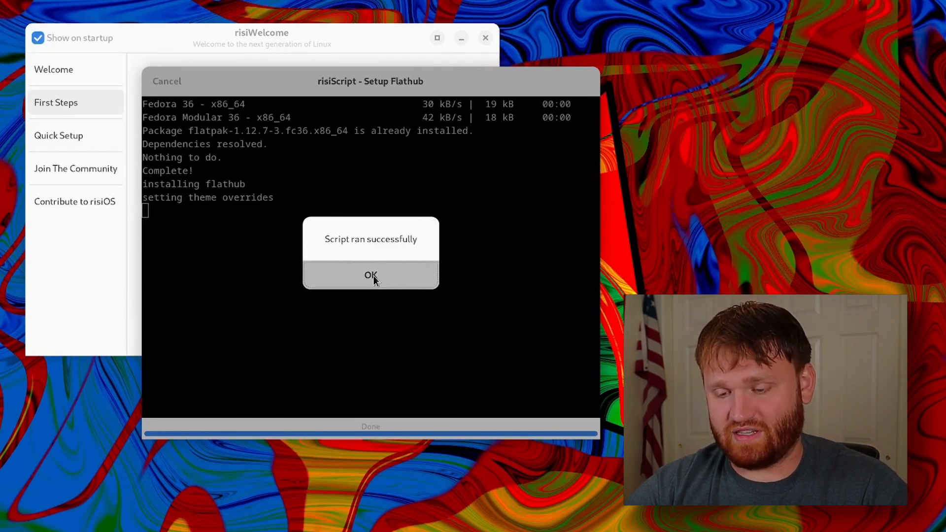
click(370, 275)
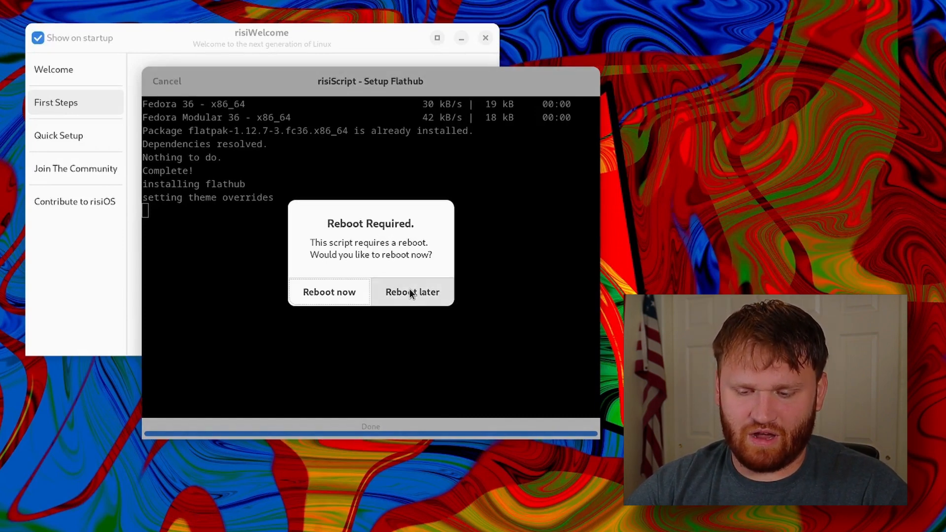
click(412, 292)
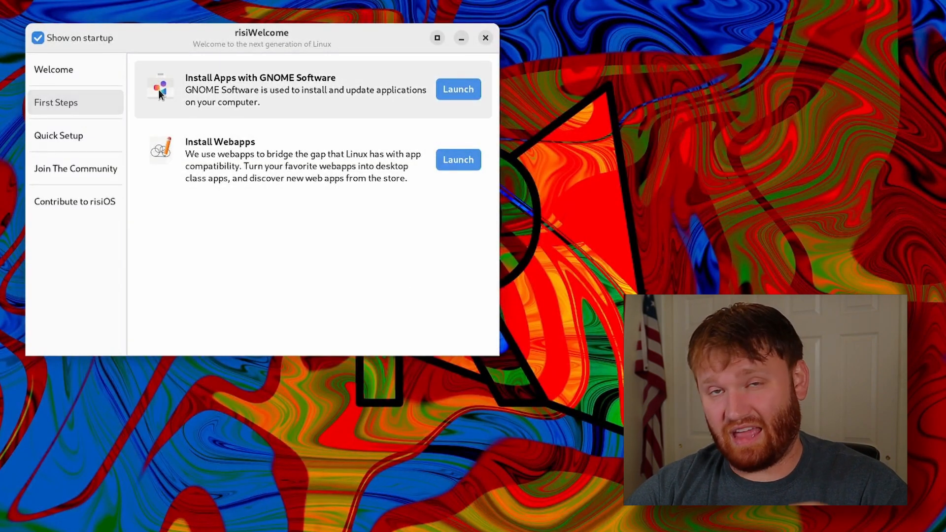
Open the Quick Setup page and launch the Video Production script.
click(59, 135)
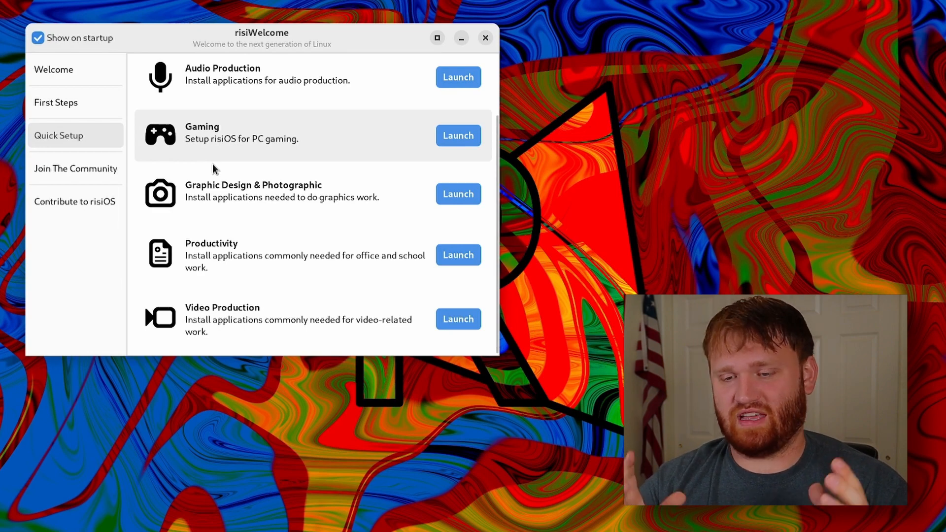
mouse_move(267, 166)
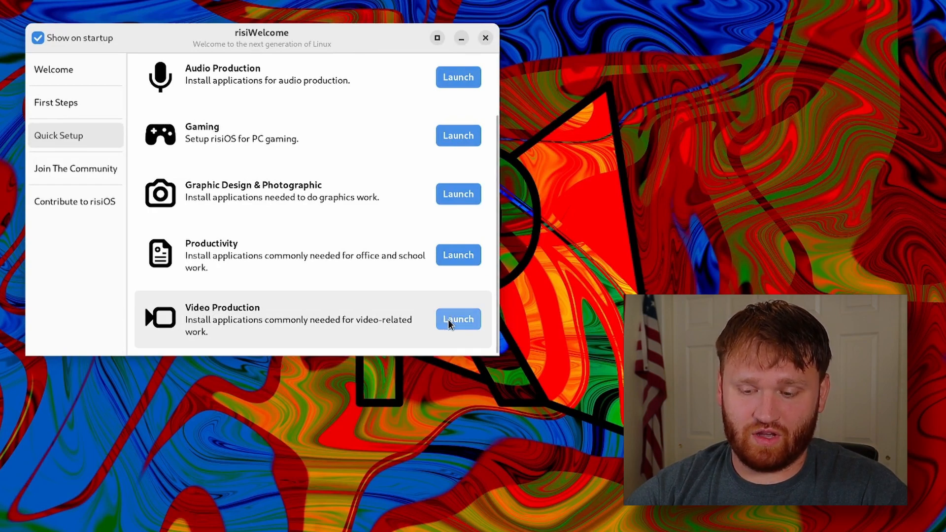
click(457, 319)
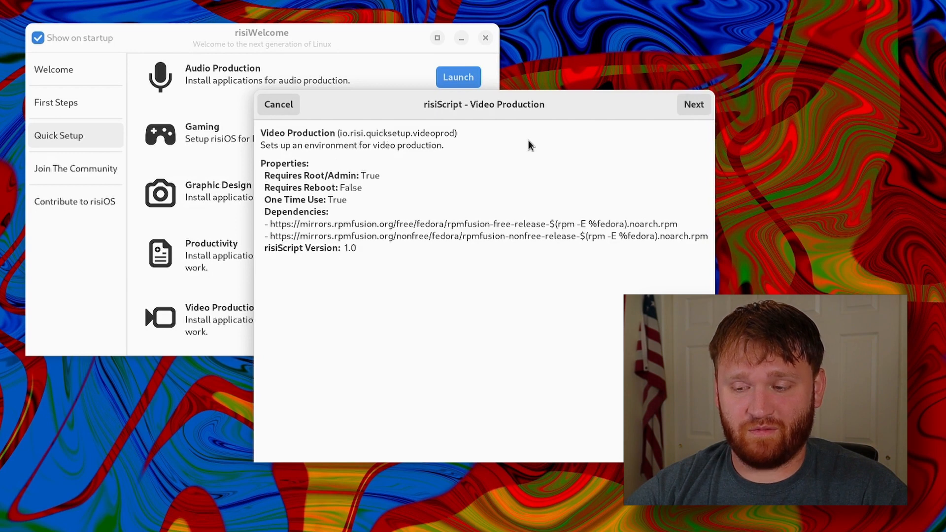
Review Video Production options, keeping Kdenlive as editor, then cancel back to Quick Setup.
click(693, 104)
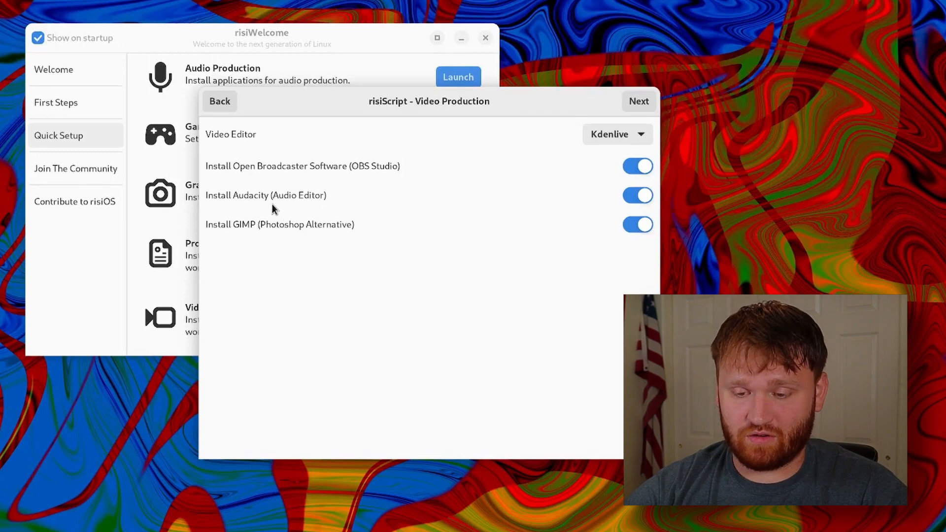
mouse_move(472, 153)
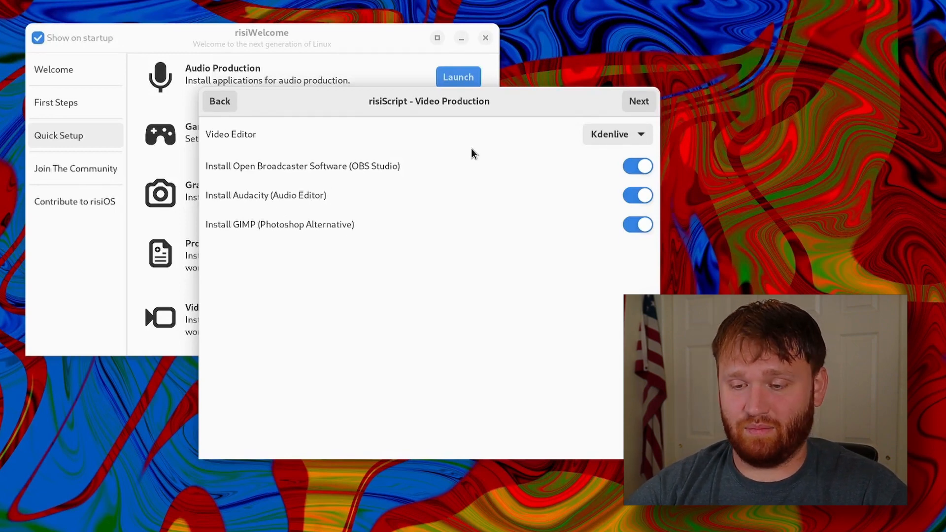
click(617, 134)
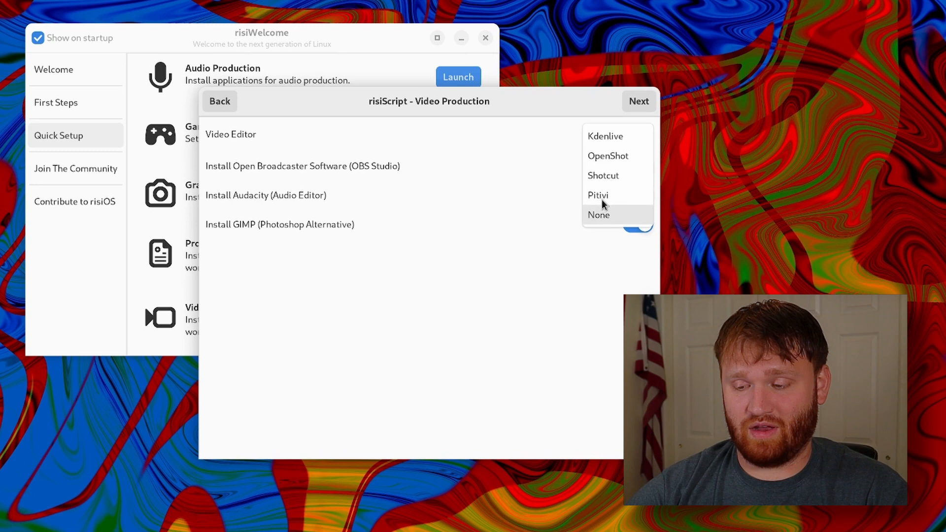
click(605, 135)
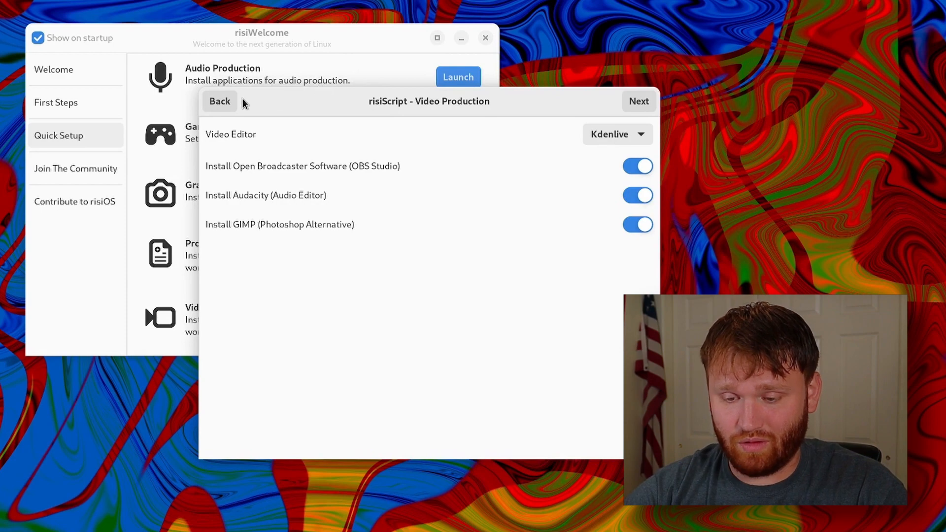
click(218, 100)
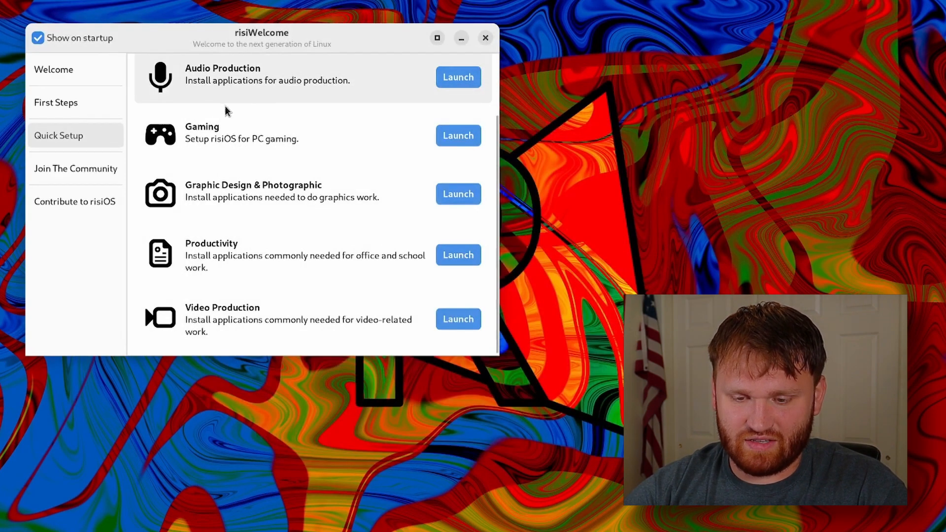
mouse_move(453, 137)
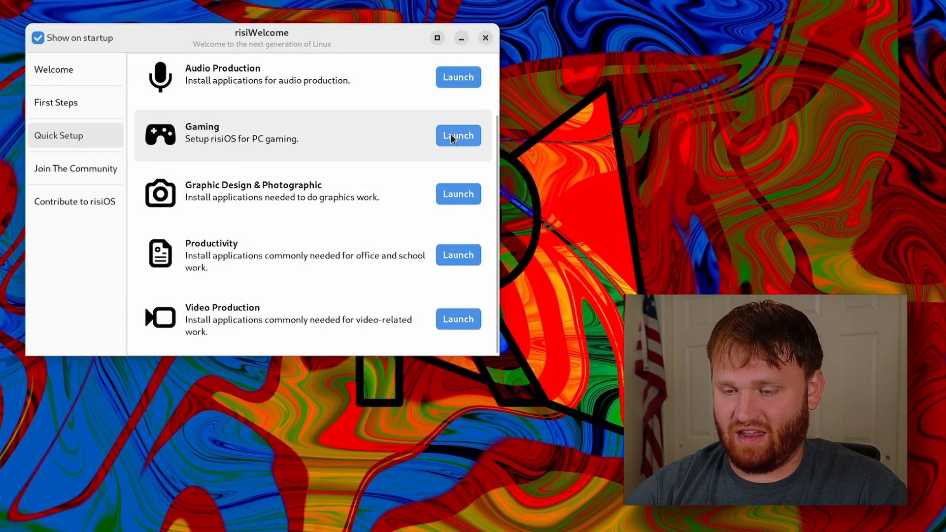
click(458, 135)
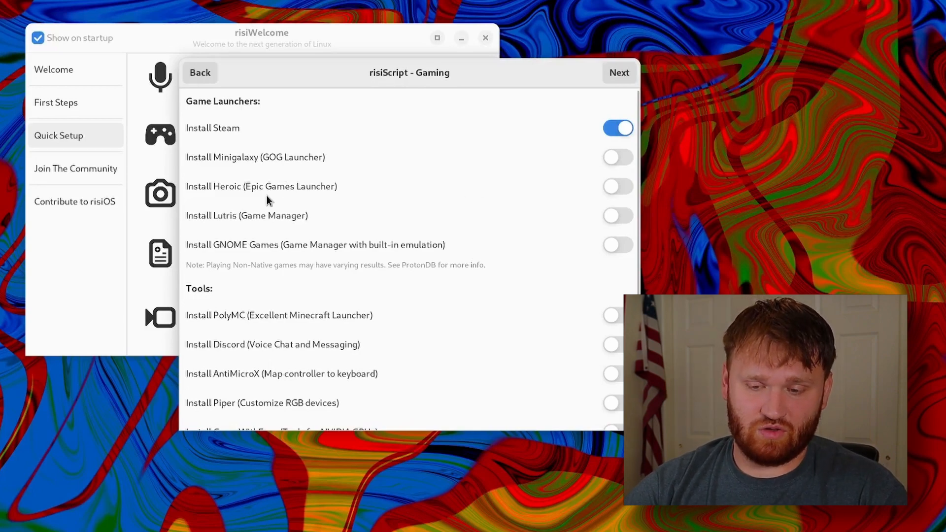
scroll(down, 3)
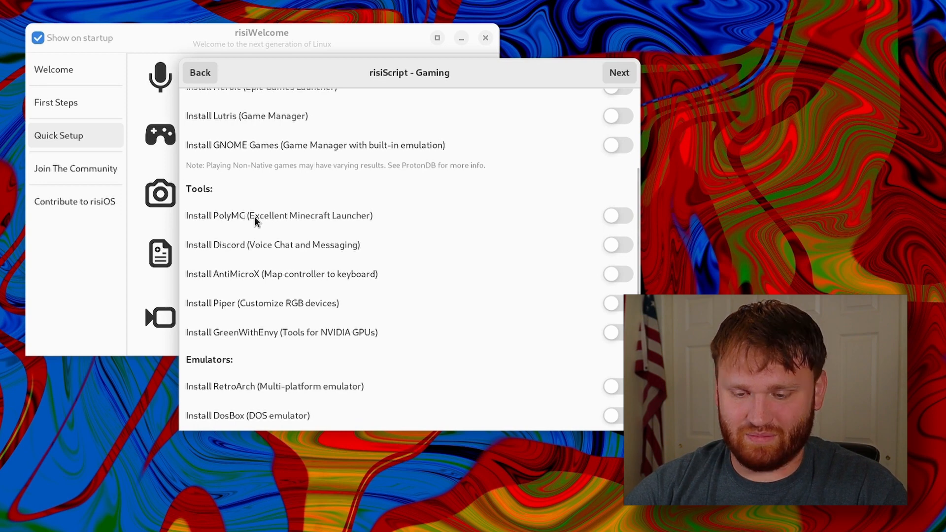
mouse_move(338, 215)
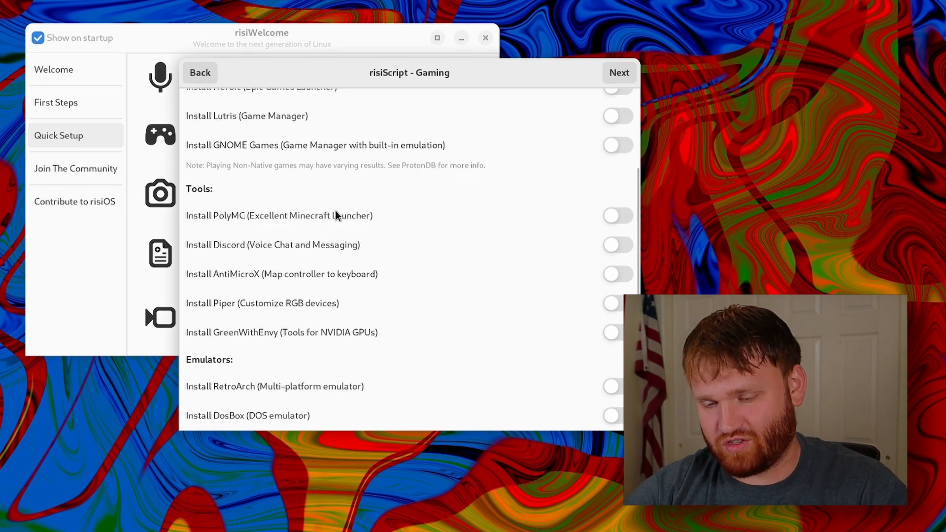
mouse_move(212, 261)
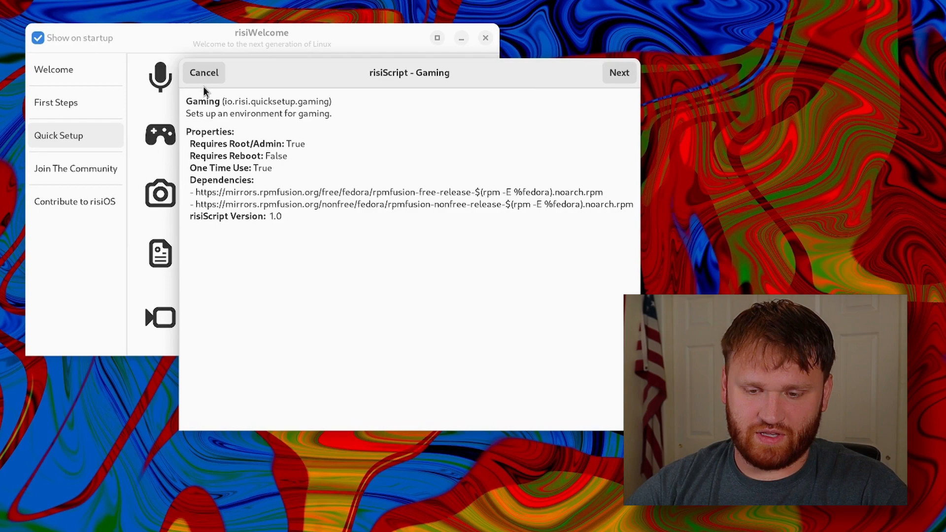
click(204, 72)
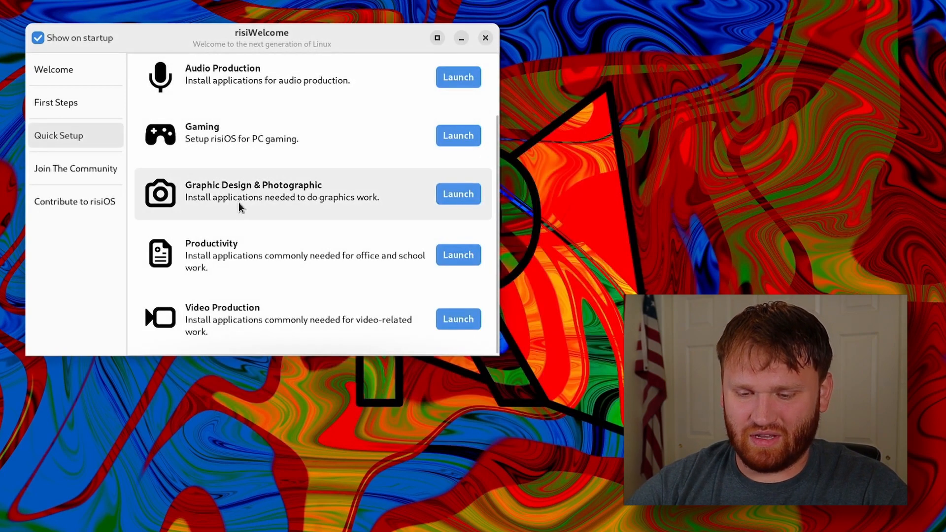
mouse_move(208, 264)
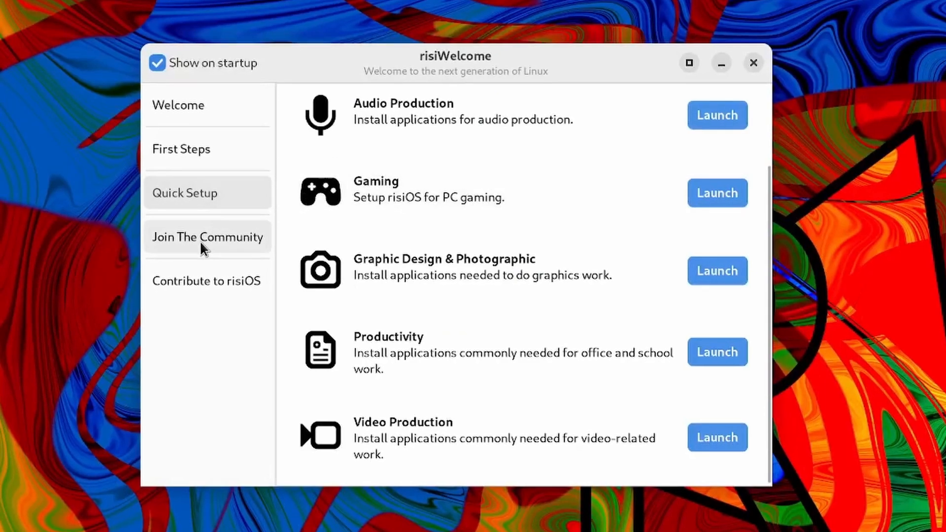
View the Join The Community and Contribute to risiOS pages, then close risiWelcome.
click(206, 236)
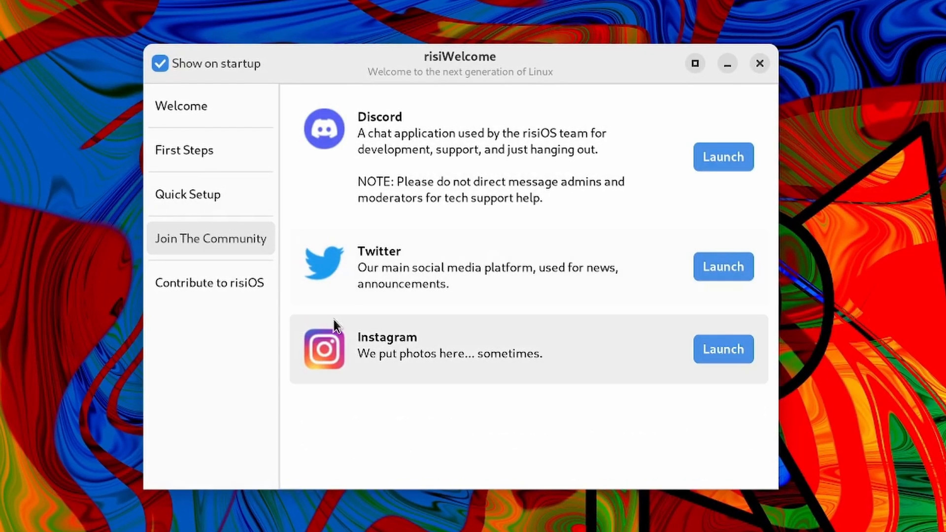
click(209, 282)
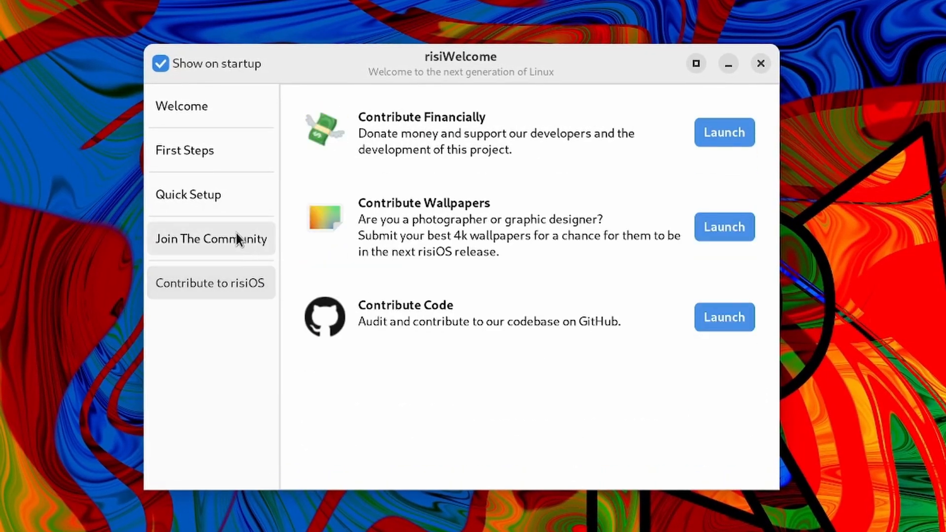
click(760, 64)
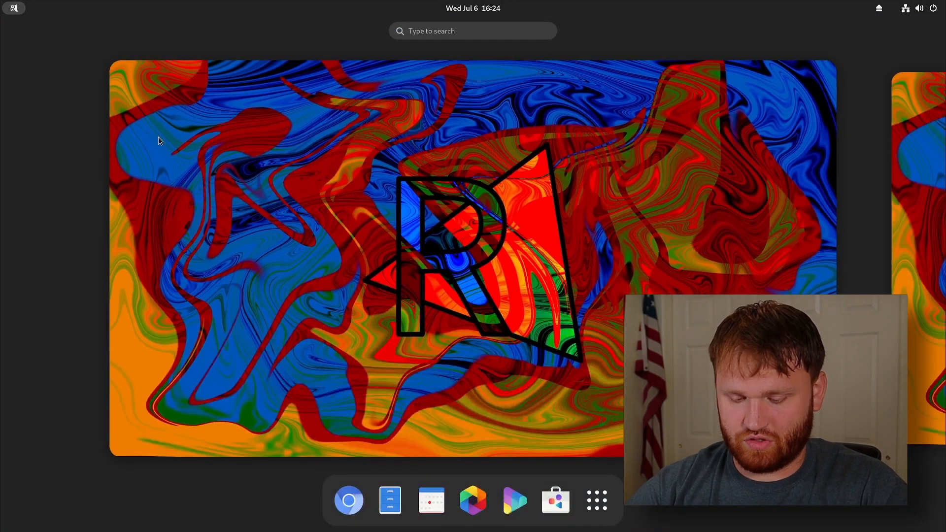
Launch risiTweaks from an 'ri' search, then open Extensions via 'exe', move and close it.
text(ri)
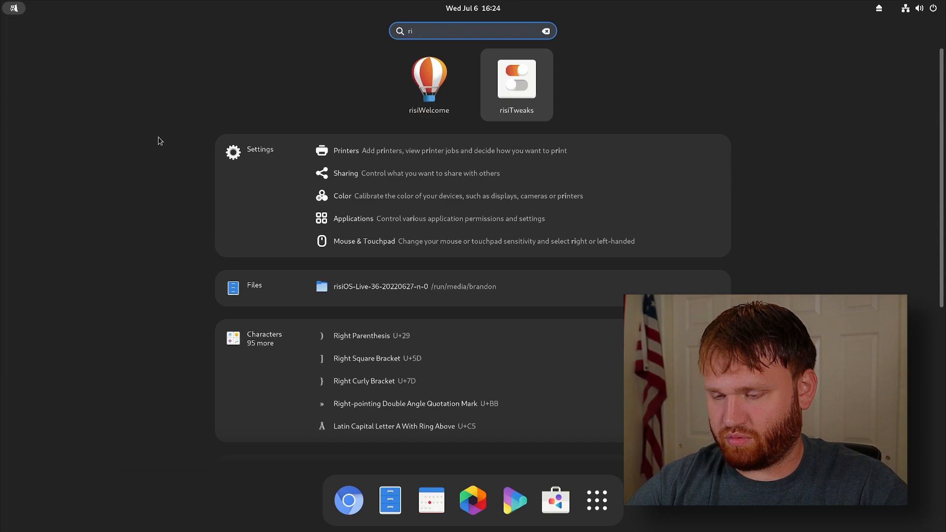
click(516, 79)
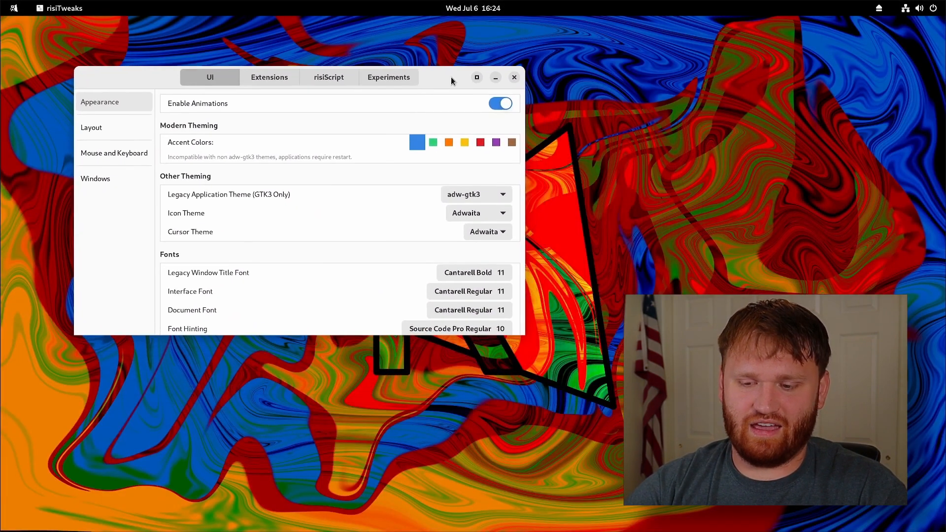
mouse_move(245, 139)
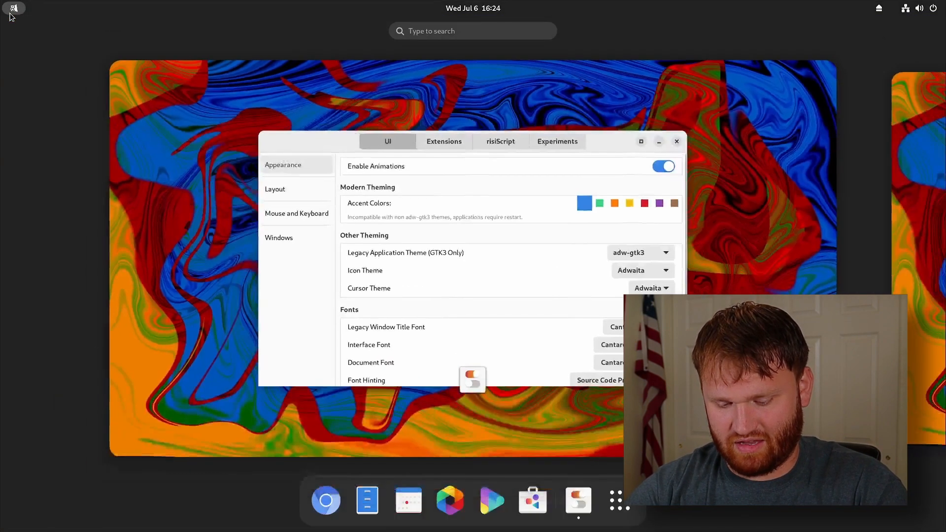
text(exe)
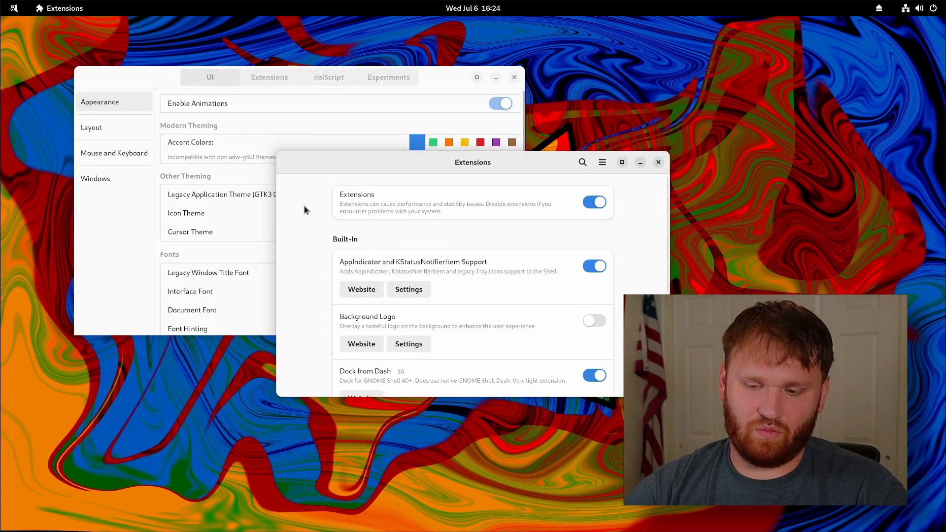
mouse_move(363, 164)
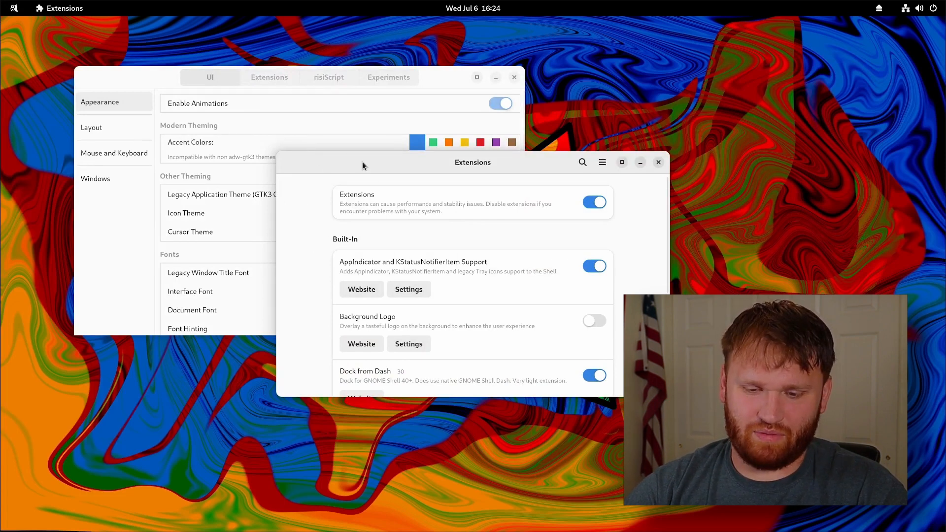
drag(362, 161, 394, 212)
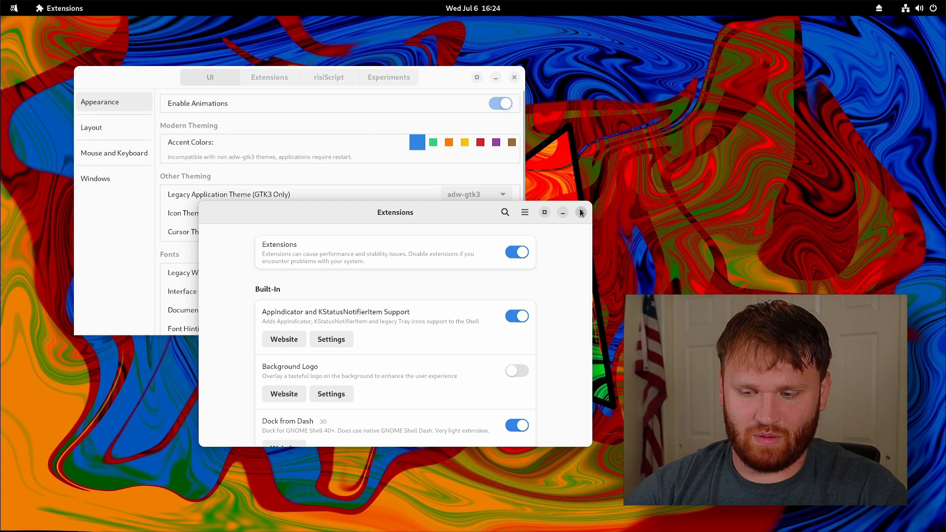
click(581, 212)
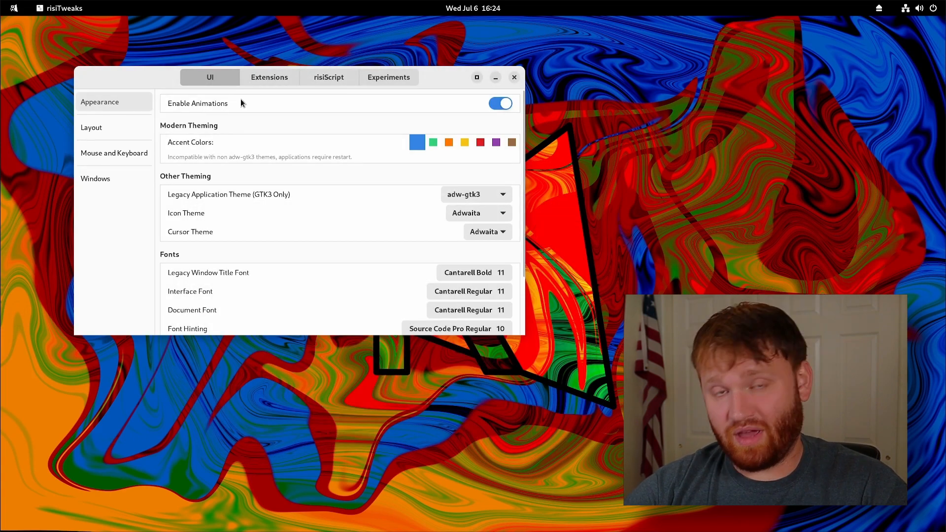
mouse_move(190, 129)
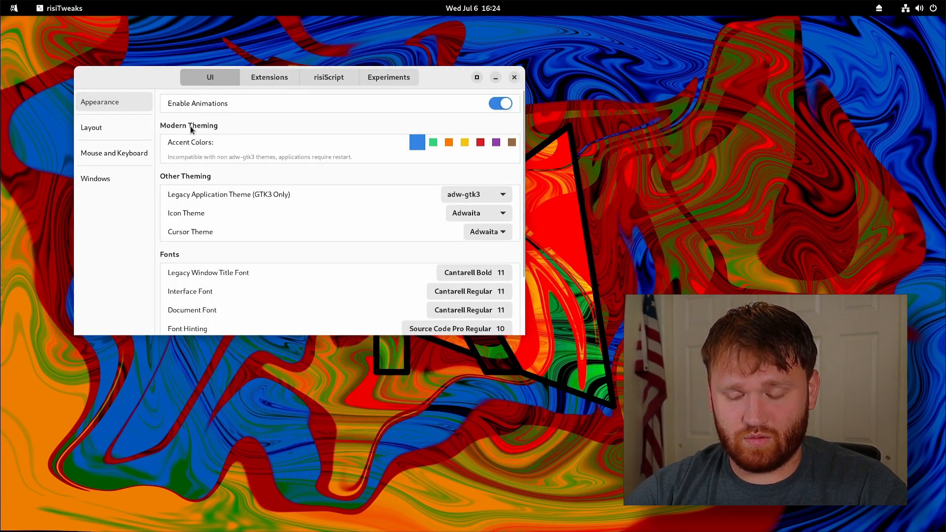
mouse_move(239, 143)
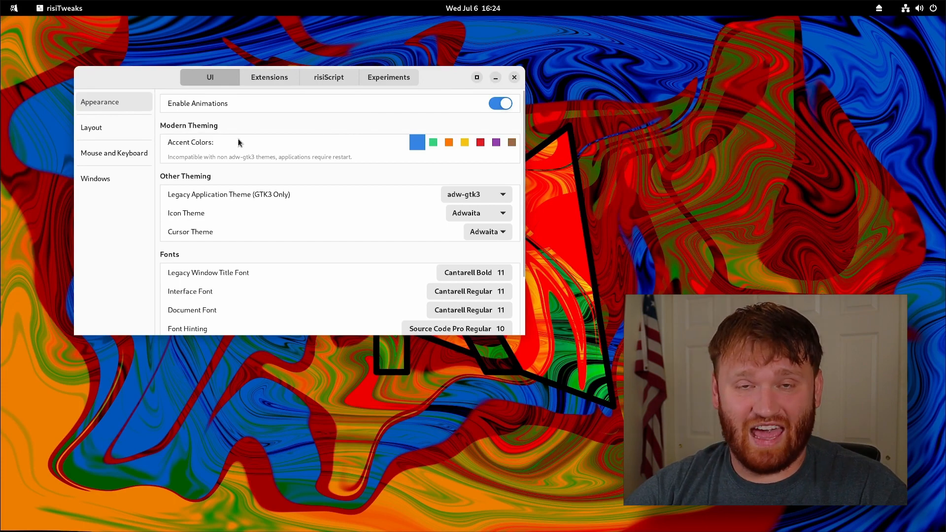
mouse_move(217, 159)
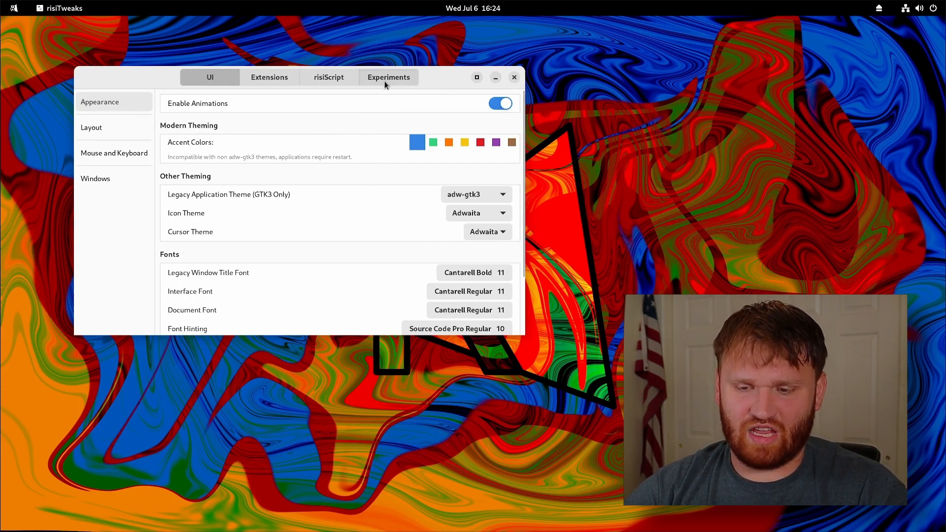
Check the risiTweaks Next experiment, set the accent colour to purple, and close risiTweaks.
click(389, 76)
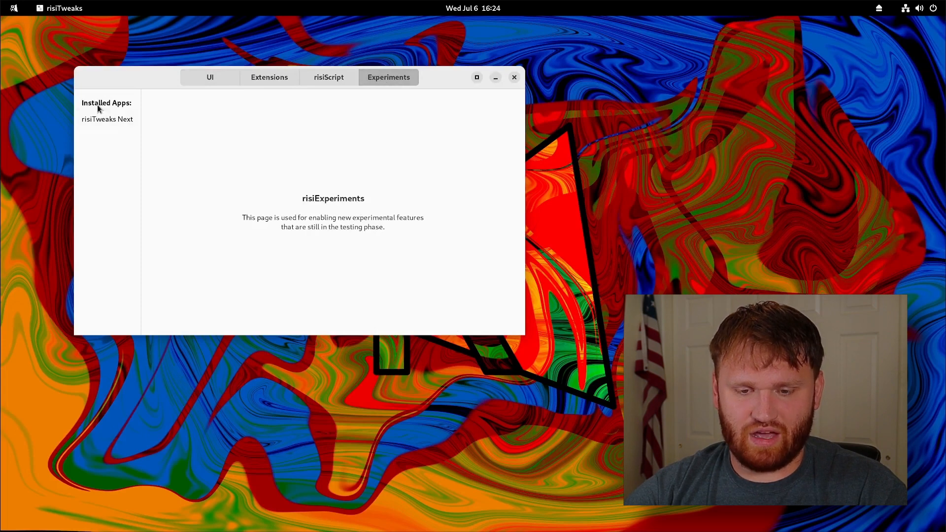
click(107, 119)
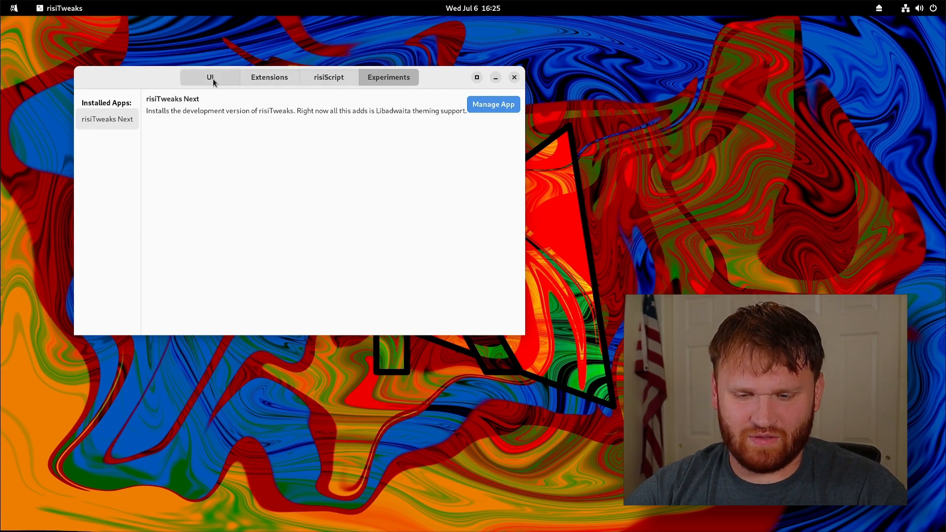
click(210, 78)
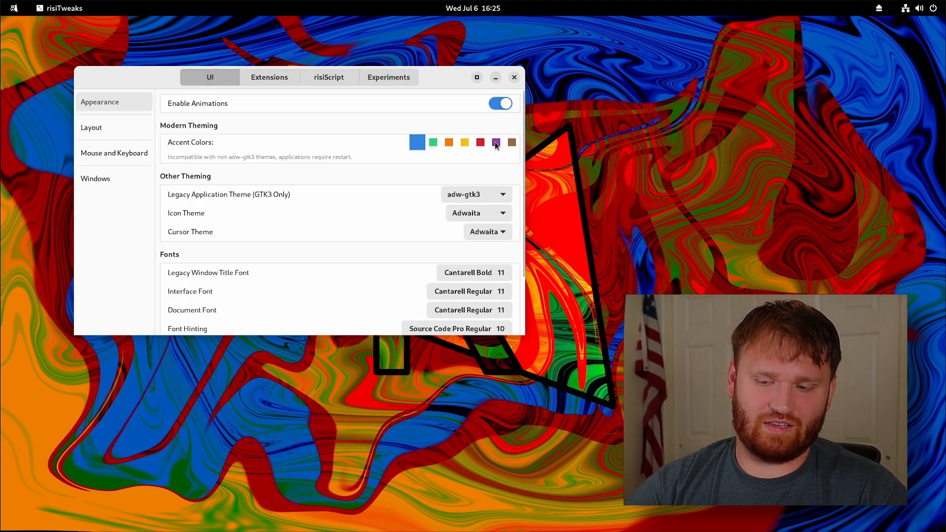
click(496, 142)
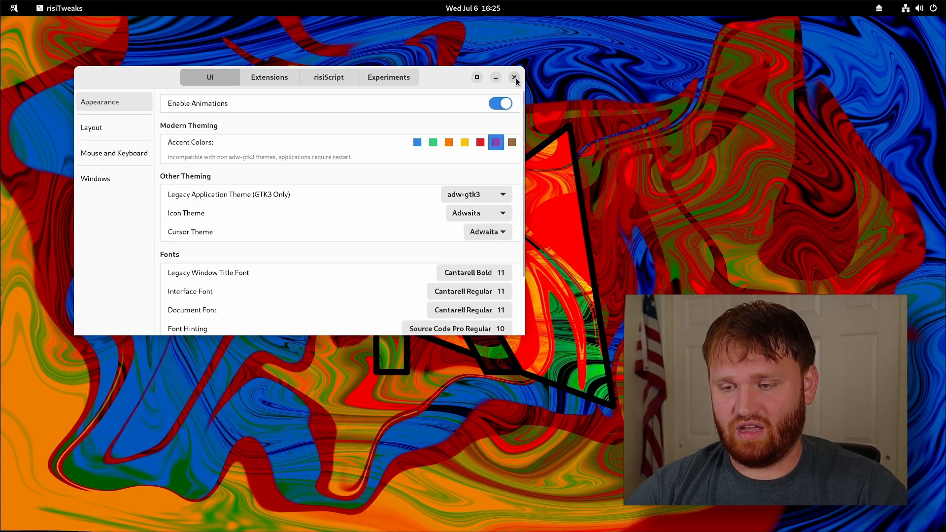
click(515, 77)
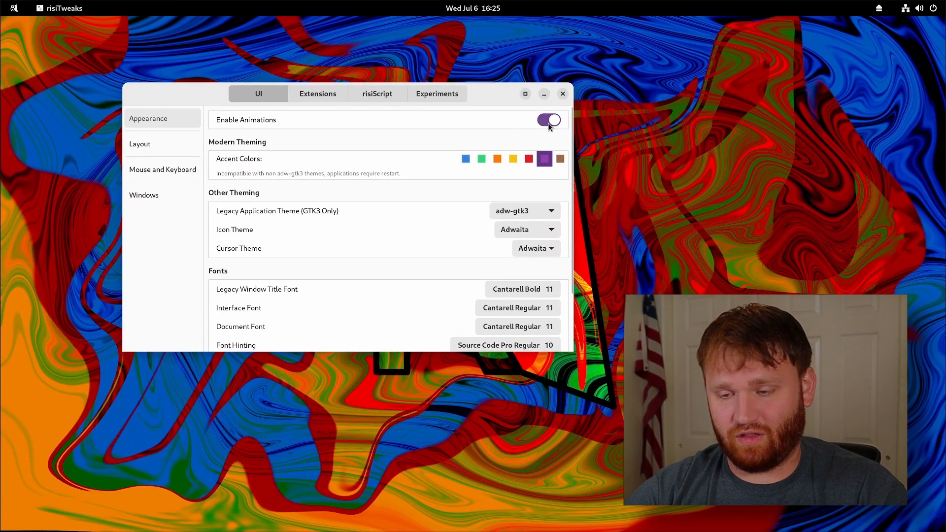
Relaunch risiTweaks, scroll the Appearance page, and show the Layout bar and clock options.
click(548, 120)
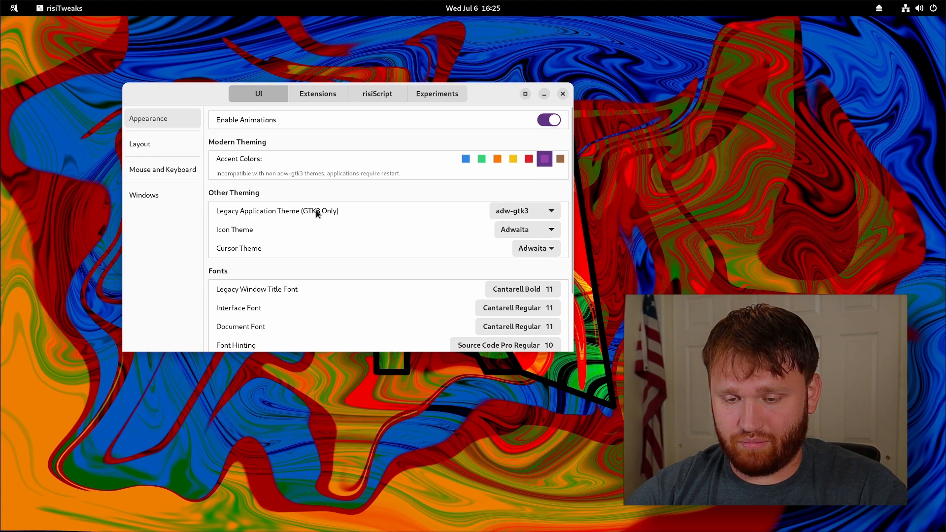
scroll(down, 3)
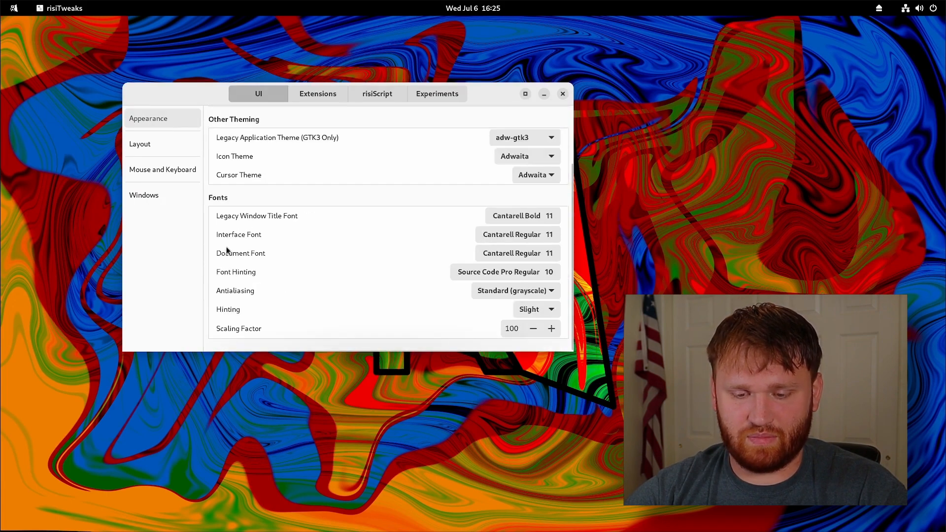
click(139, 143)
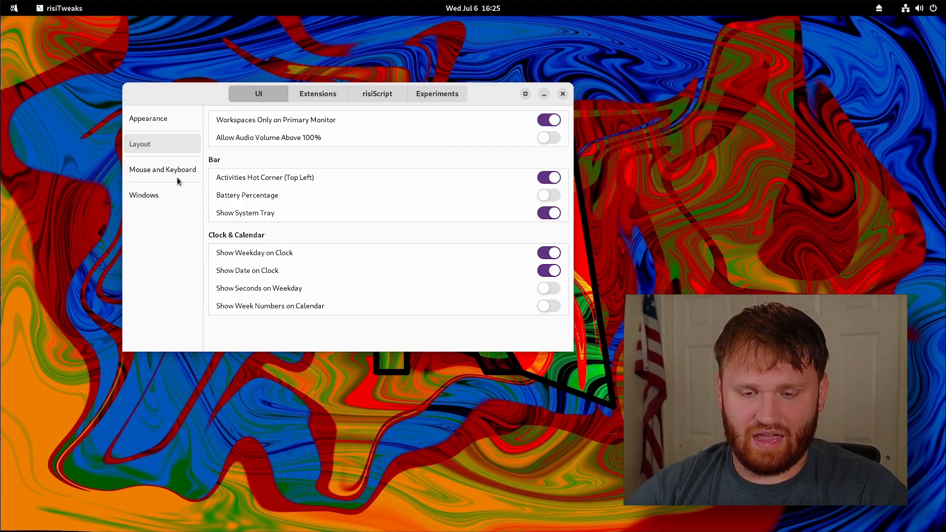
View the Mouse and Keyboard settings, then the Windows focus and titlebar settings.
click(162, 170)
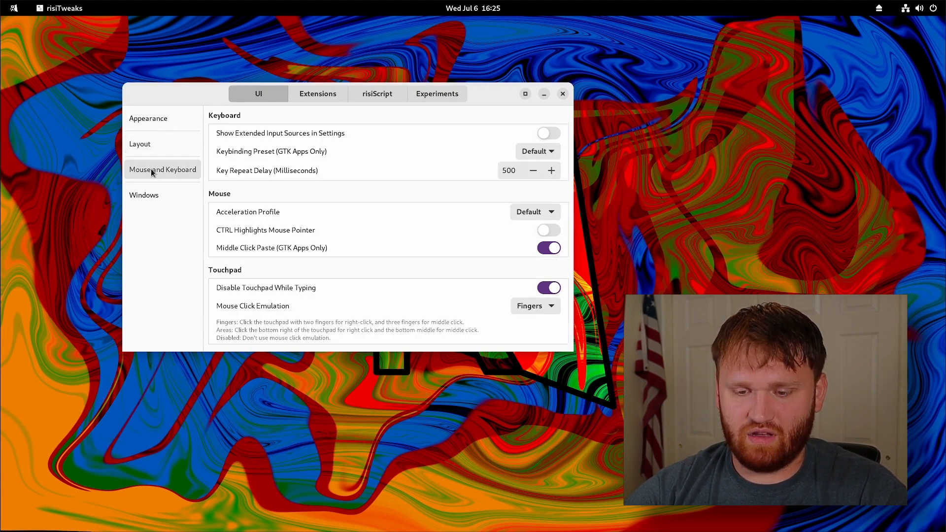
mouse_move(193, 210)
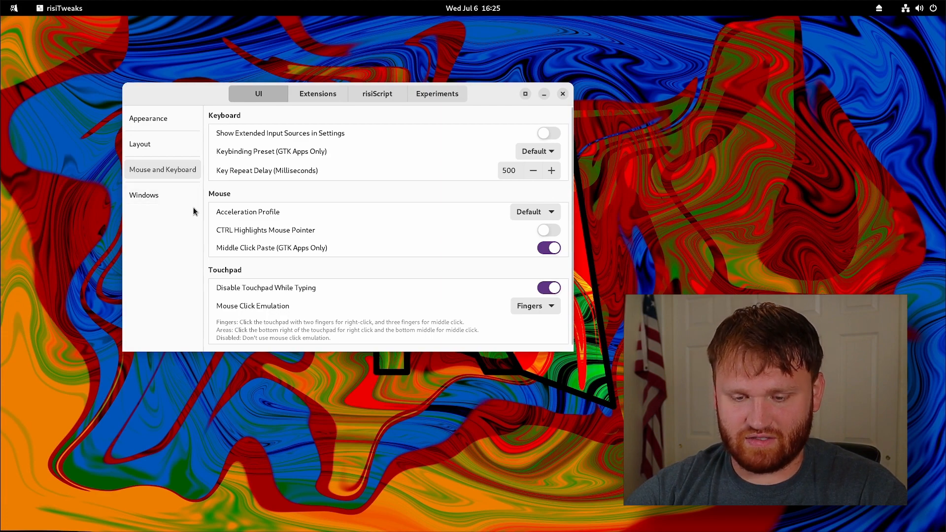
click(145, 195)
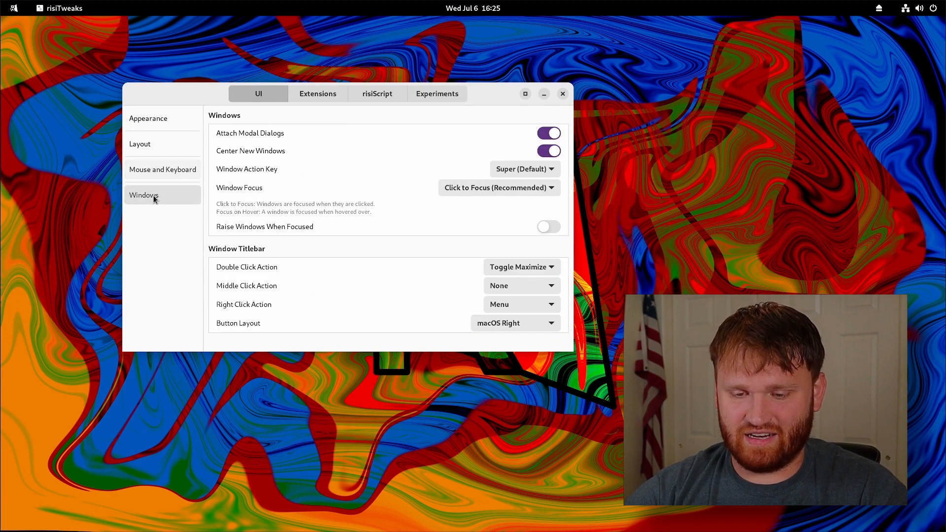
mouse_move(419, 159)
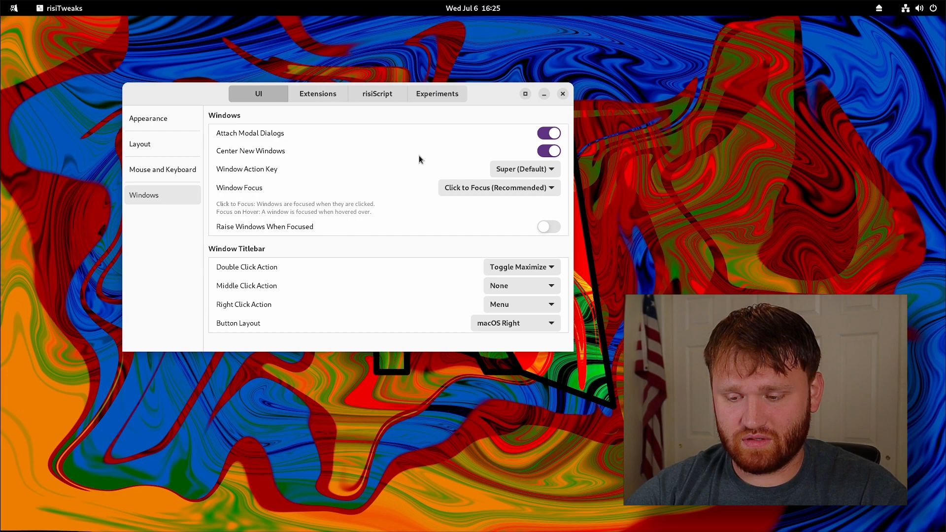
mouse_move(347, 279)
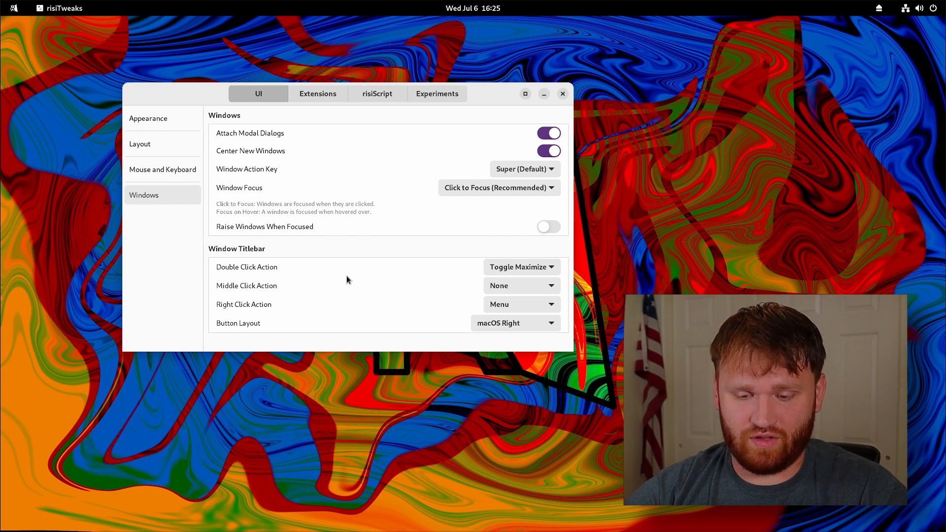
mouse_move(332, 309)
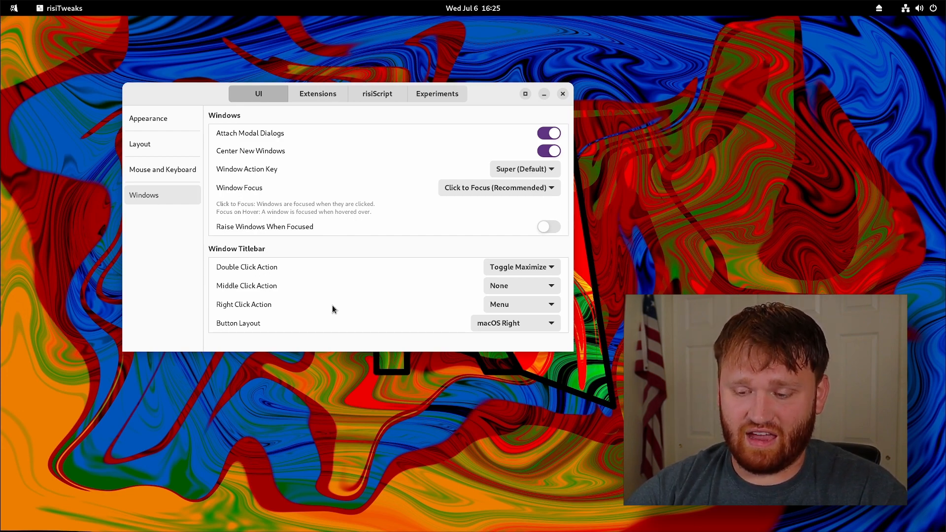
Try risiOS Right, GNOME Right and risiOS Left layouts, return to macOS Right, then view Extensions.
click(515, 322)
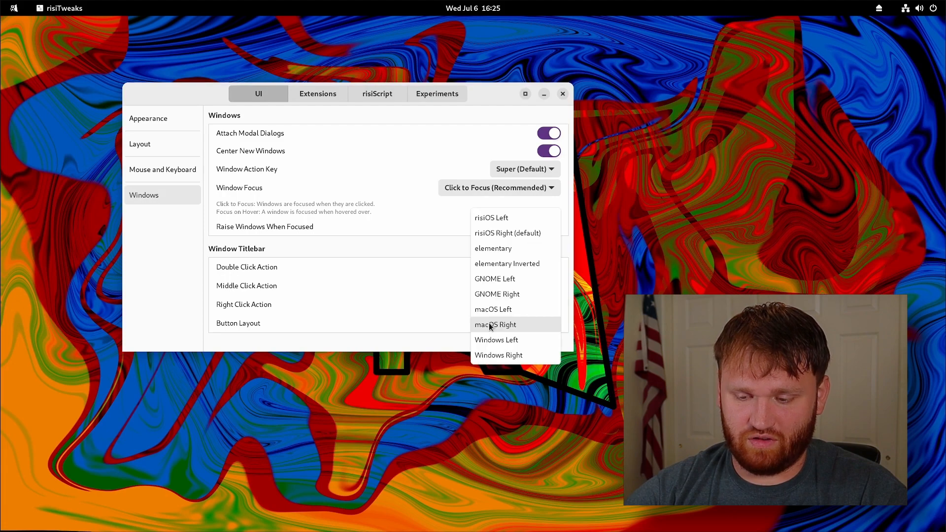
mouse_move(516, 278)
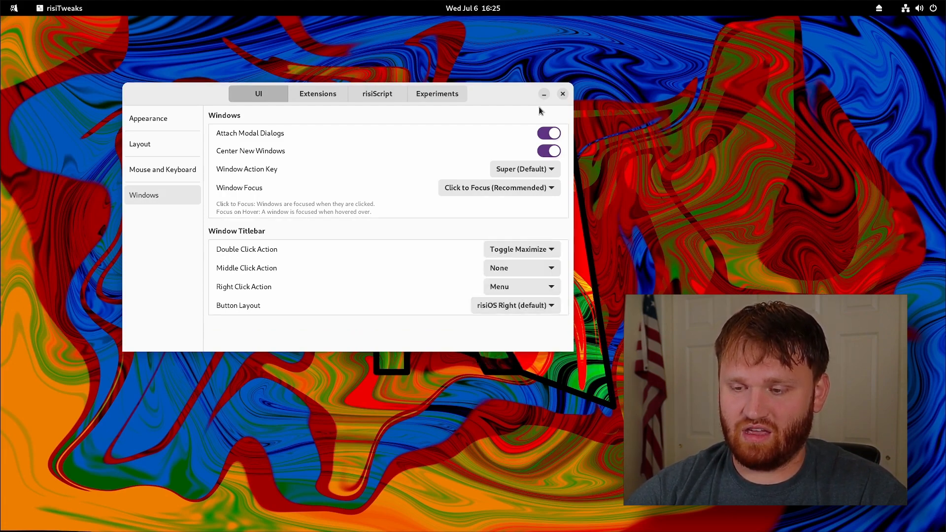
mouse_move(505, 305)
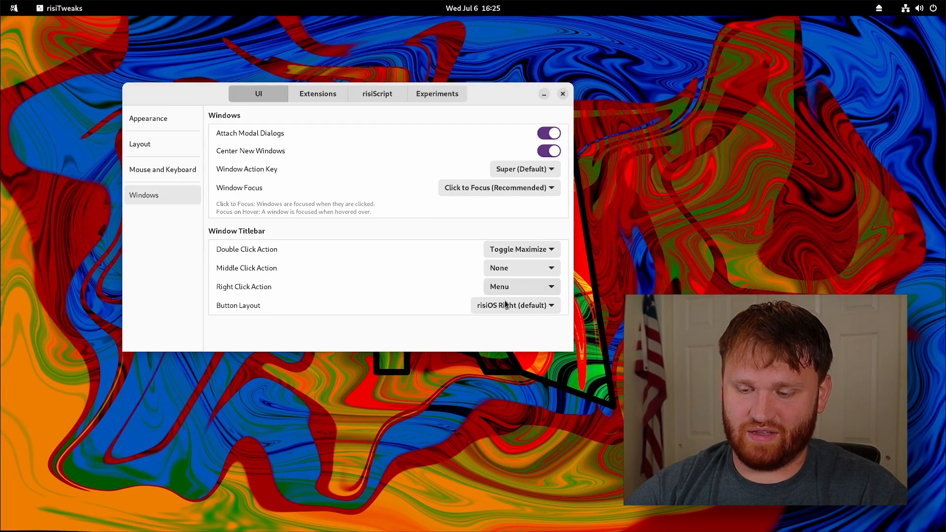
click(514, 305)
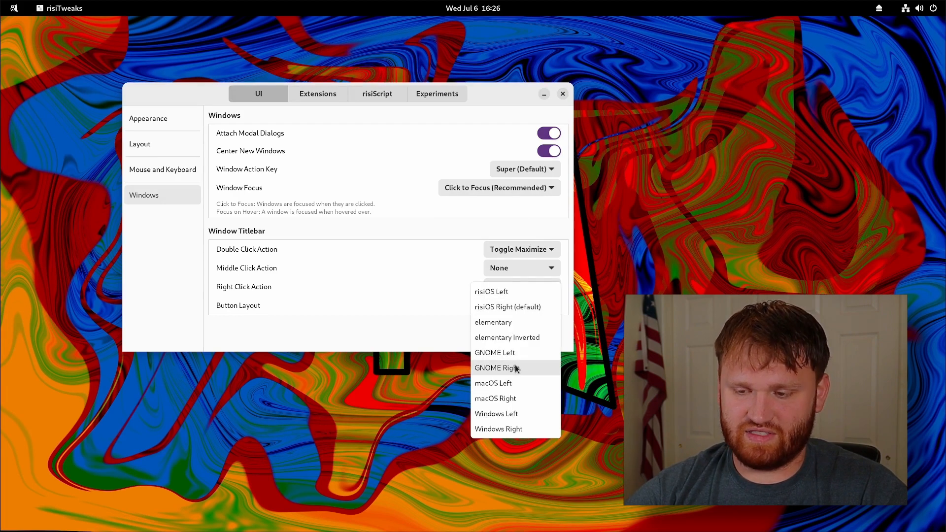
mouse_move(496, 384)
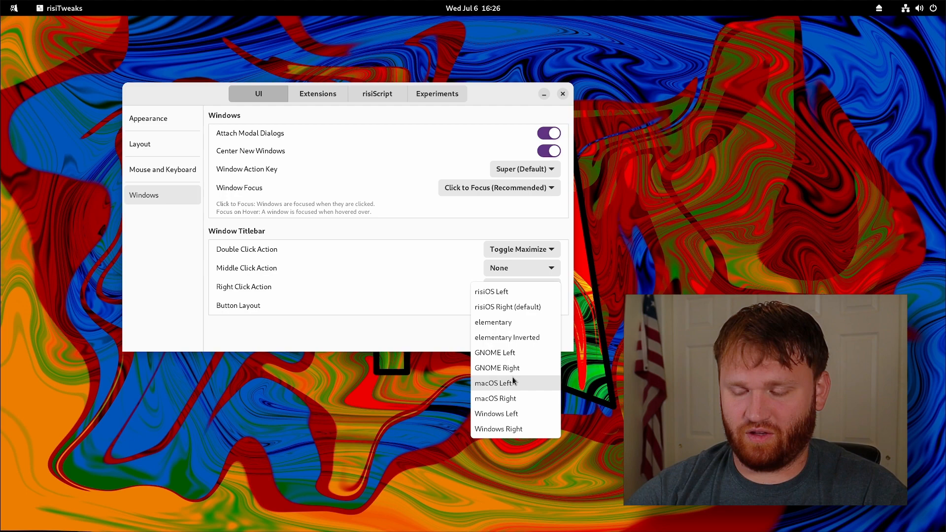
mouse_move(496, 413)
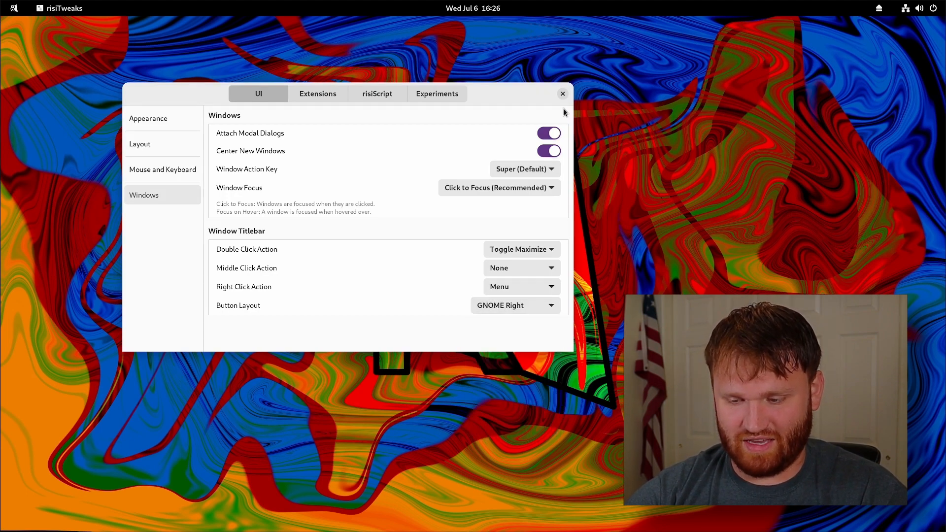
click(514, 305)
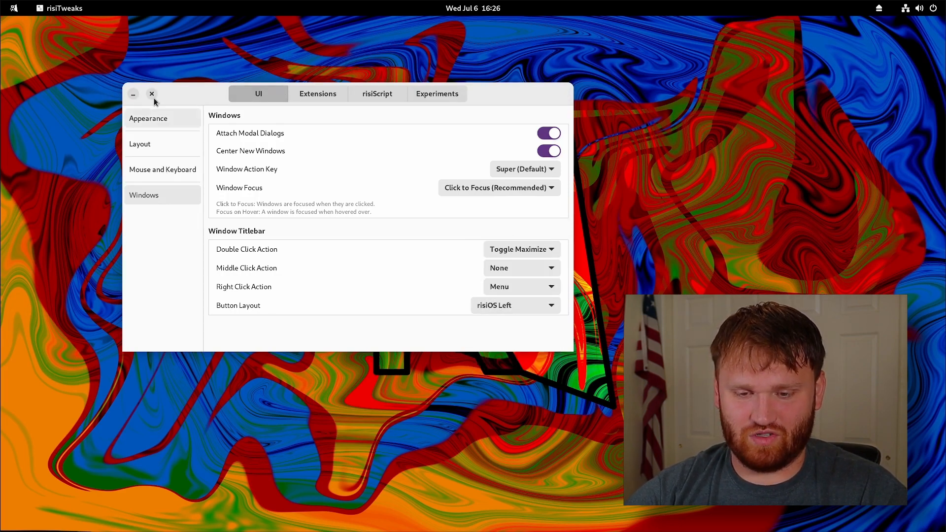
click(514, 306)
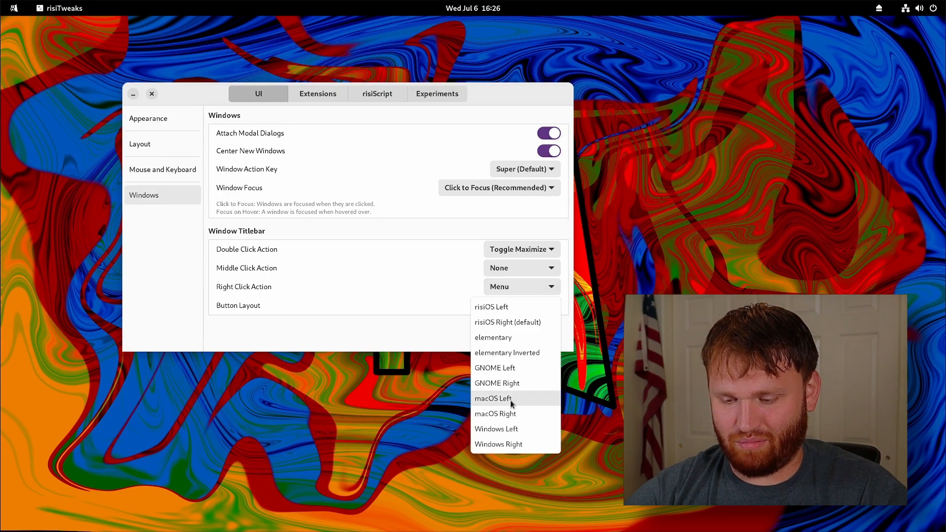
click(495, 414)
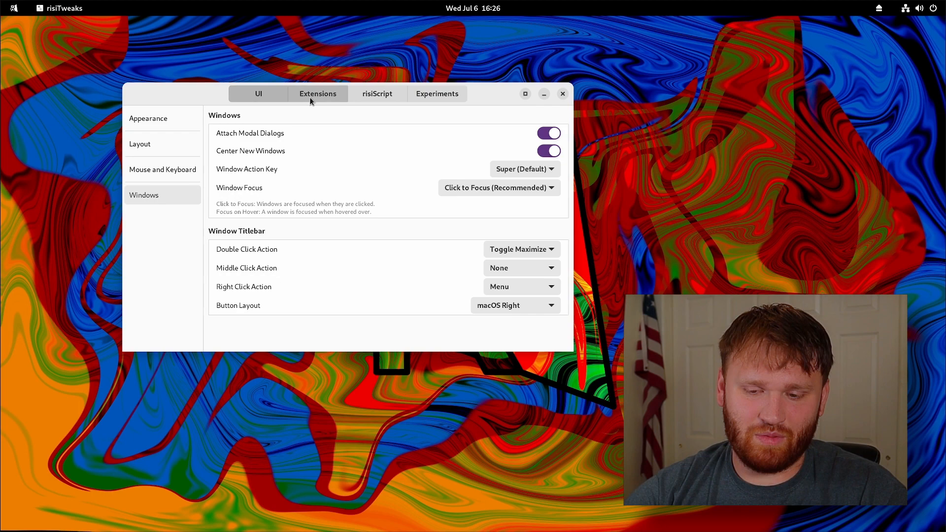
click(317, 94)
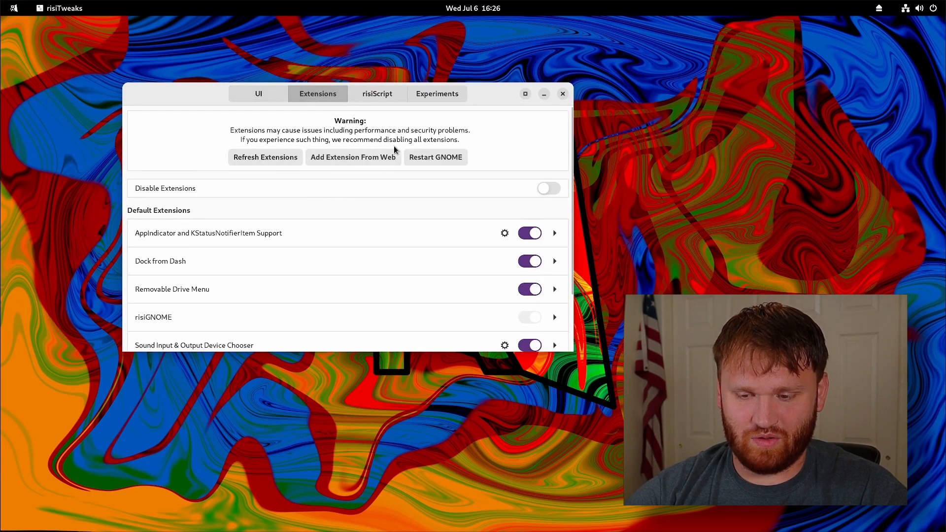
mouse_move(391, 148)
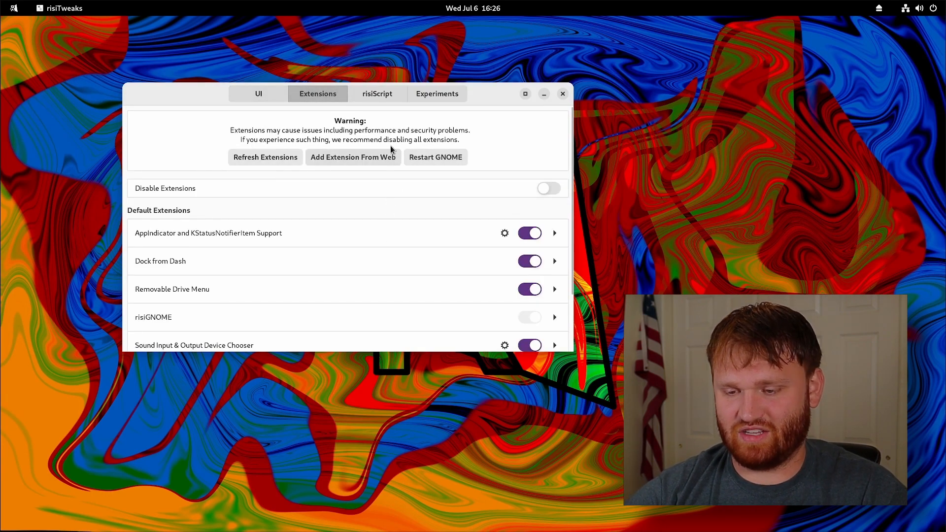
mouse_move(375, 110)
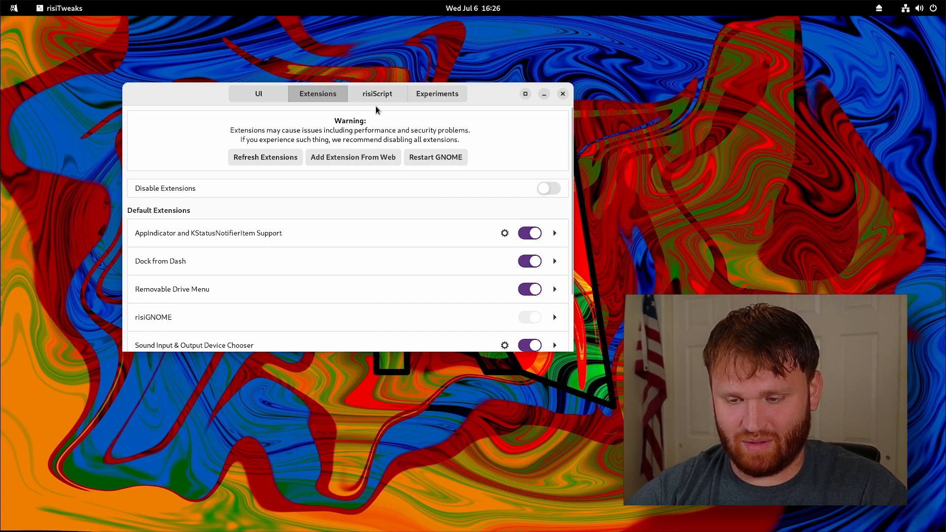
Install Microsoft Edge from the risiScript installers, acknowledging the script's success.
click(376, 94)
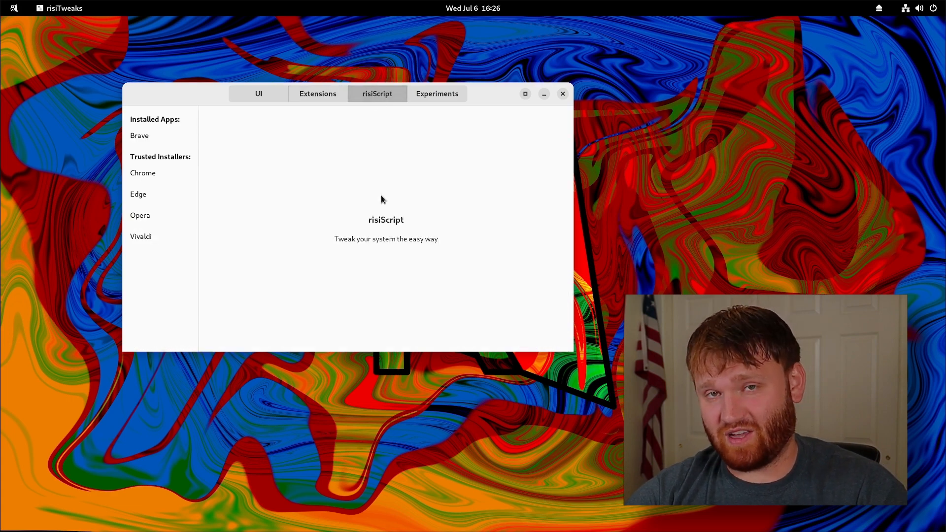
mouse_move(326, 163)
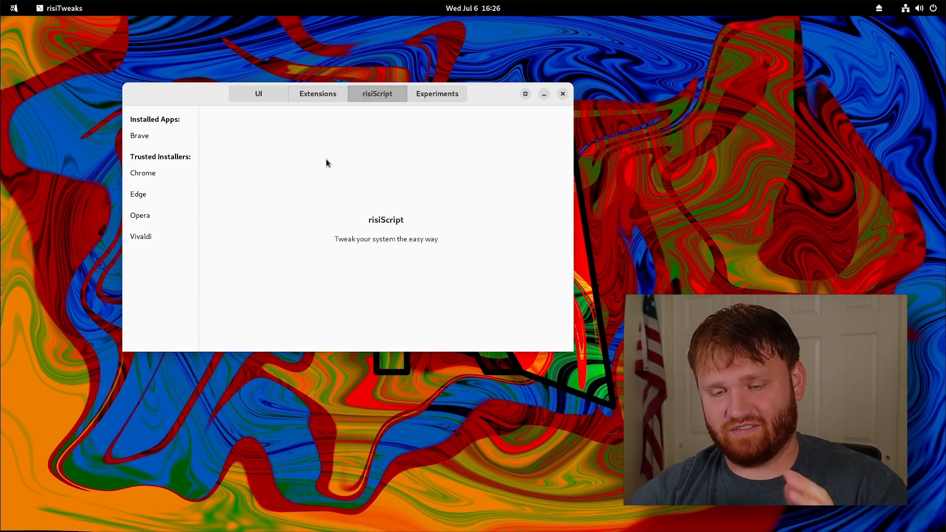
mouse_move(212, 243)
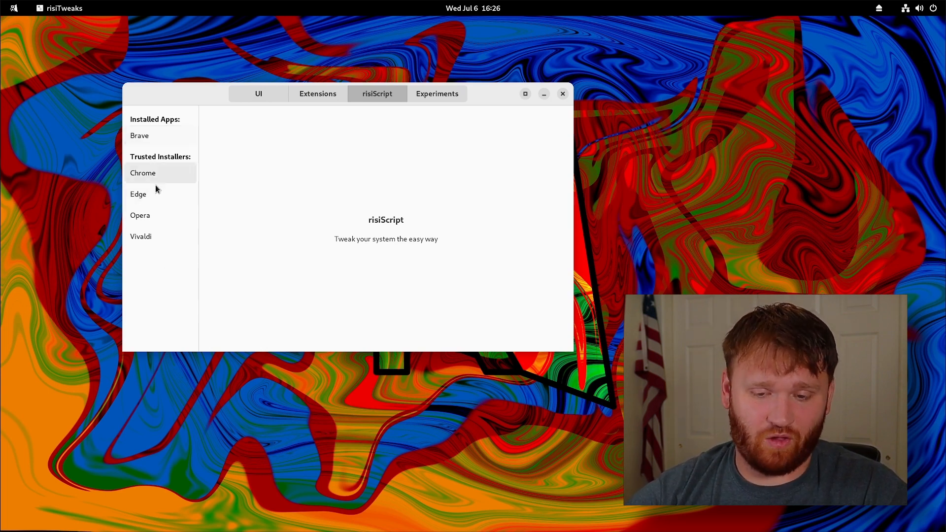
click(143, 173)
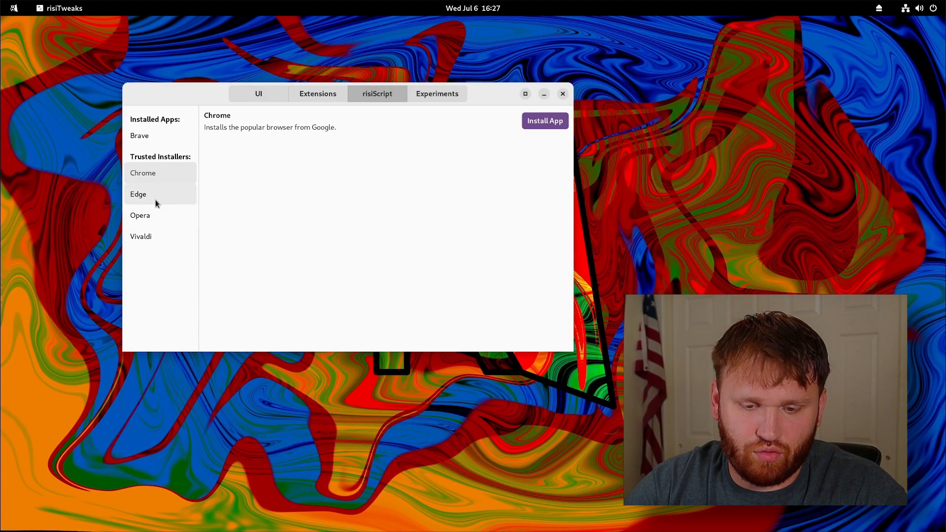
click(138, 194)
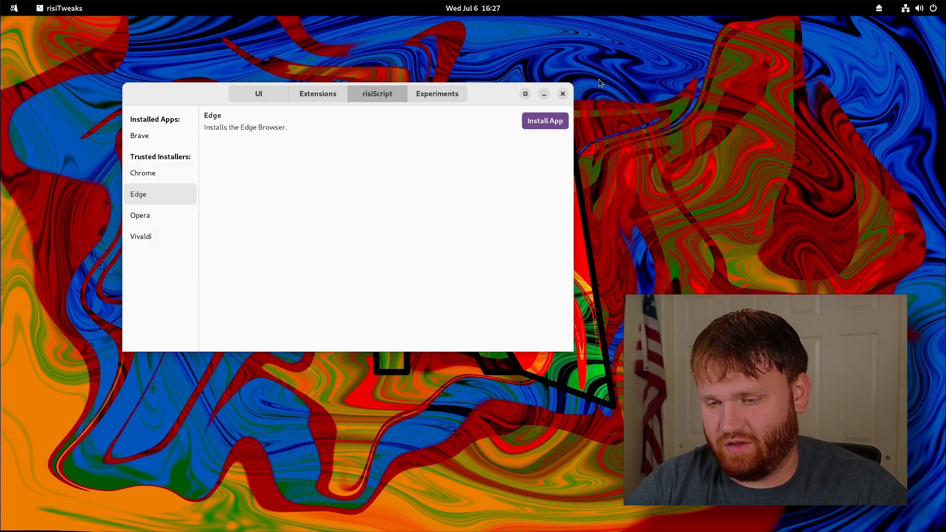
click(544, 121)
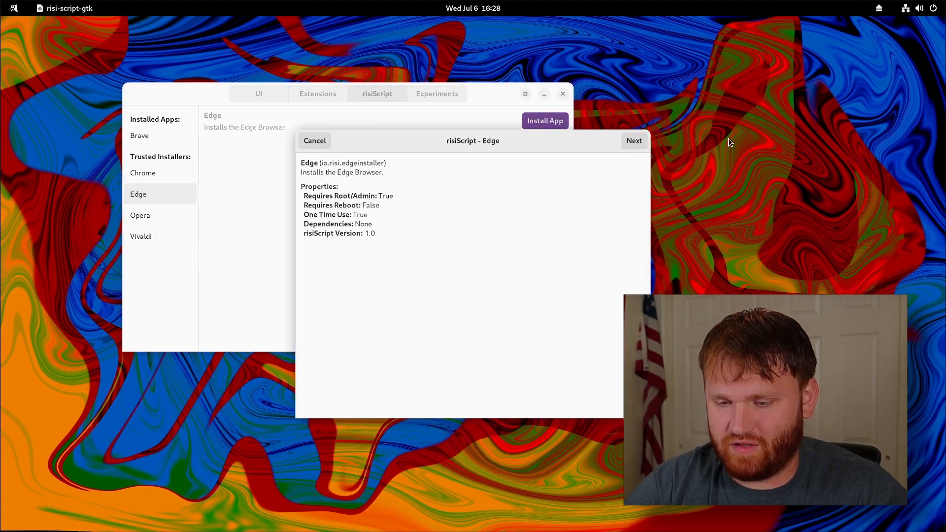
click(633, 141)
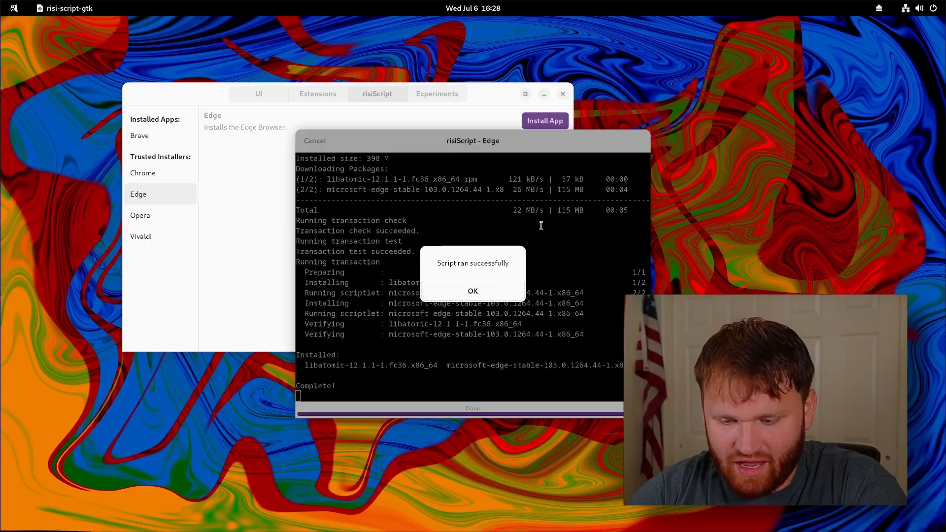
click(472, 291)
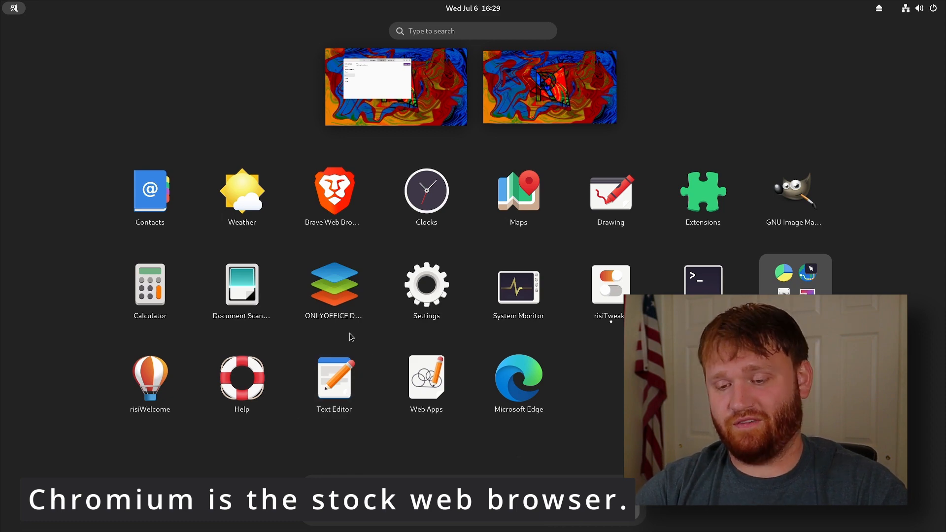
mouse_move(334, 290)
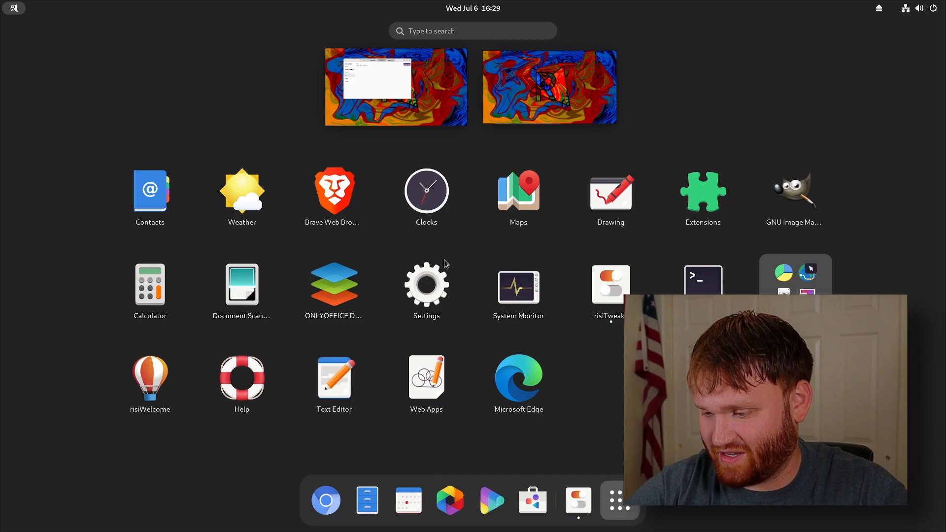
Open the Extensions app from the Activities app grid.
click(609, 282)
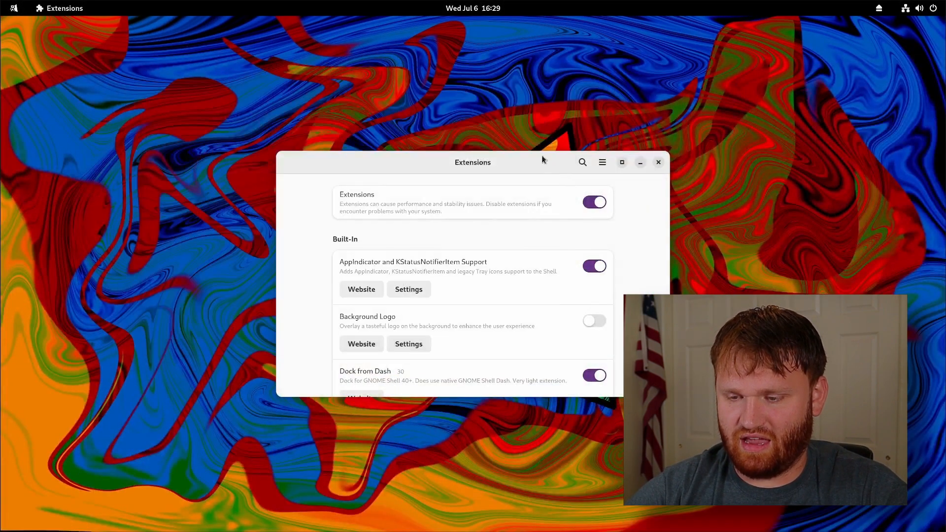
Scroll the extensions list down to Sound Input & Output Device Chooser and check audio output devices.
drag(472, 162, 300, 102)
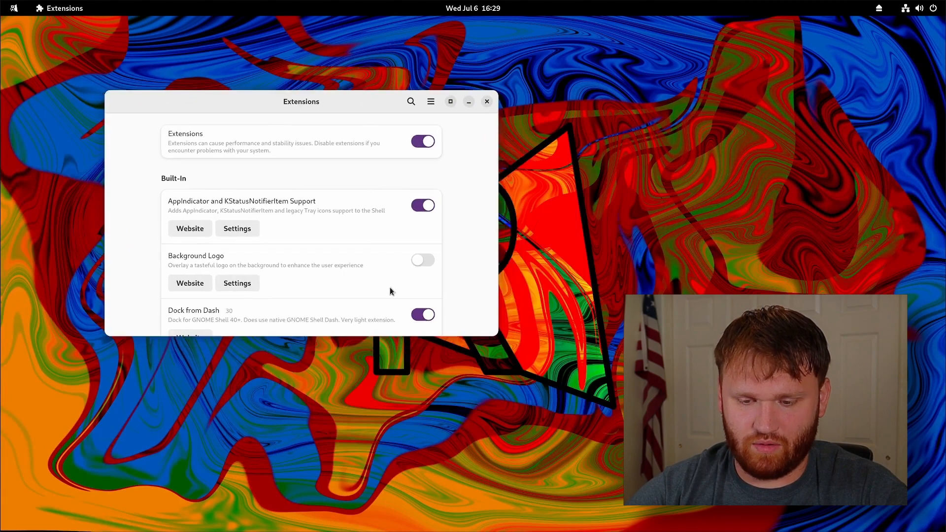
scroll(down, 3)
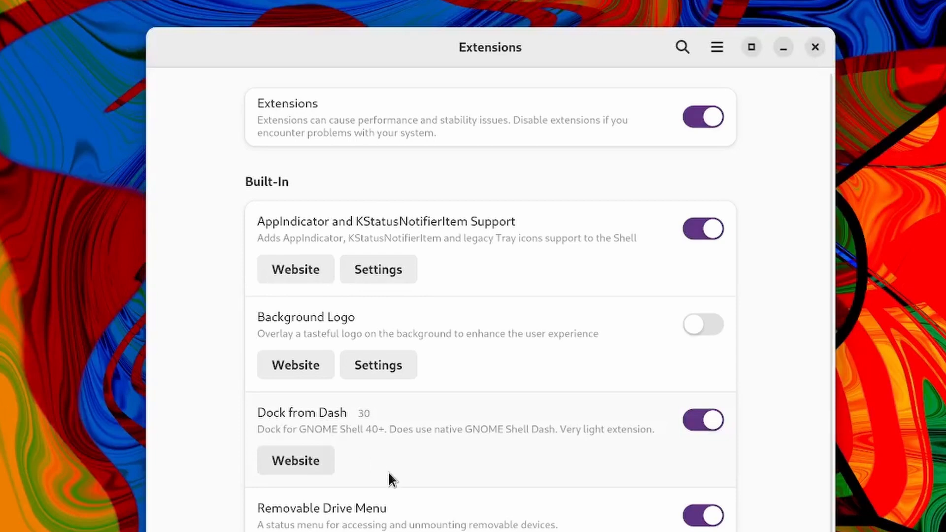
scroll(down, 3)
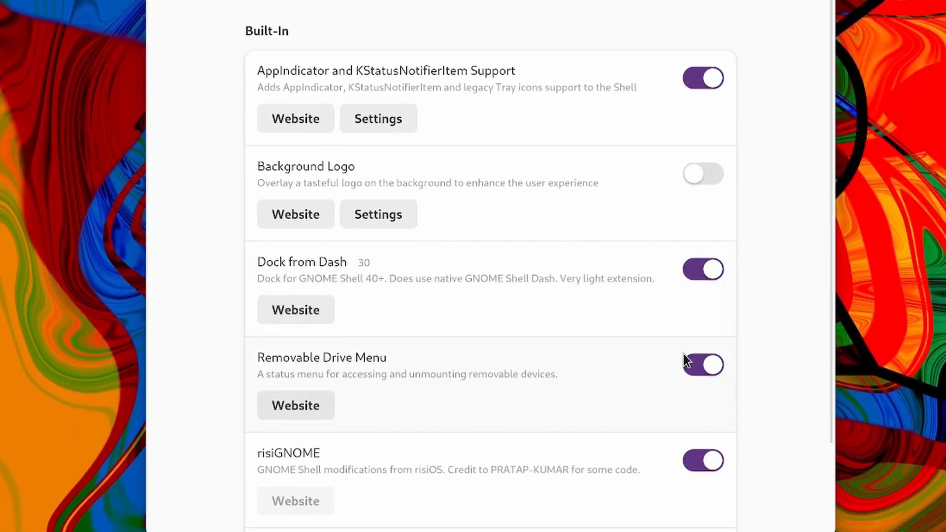
scroll(down, 3)
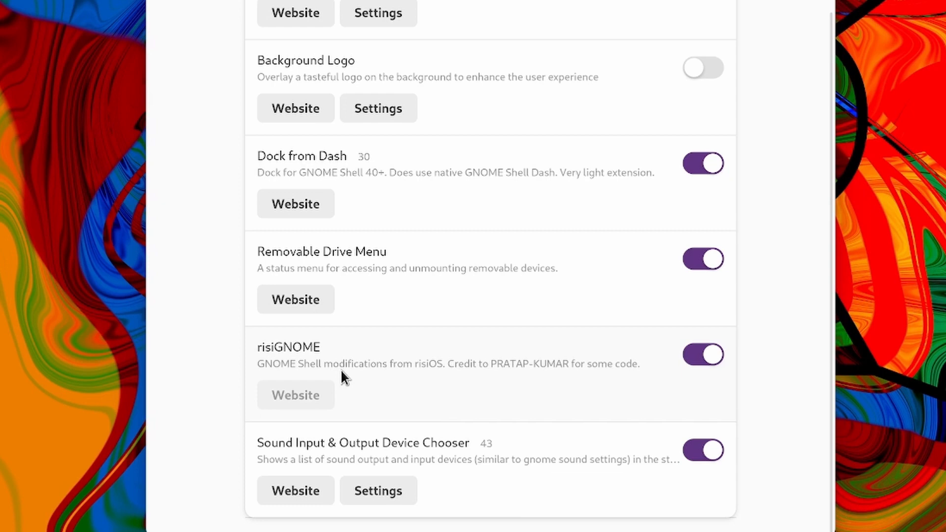
mouse_move(380, 432)
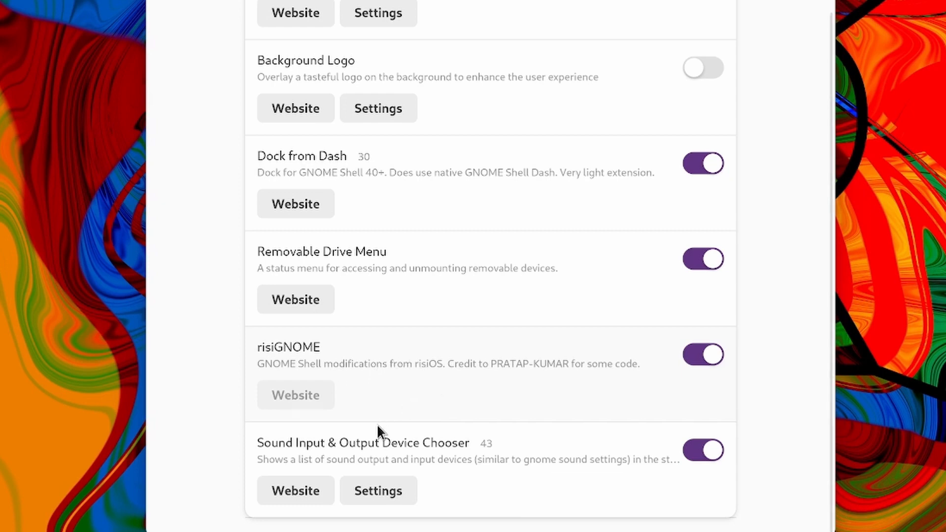
mouse_move(423, 436)
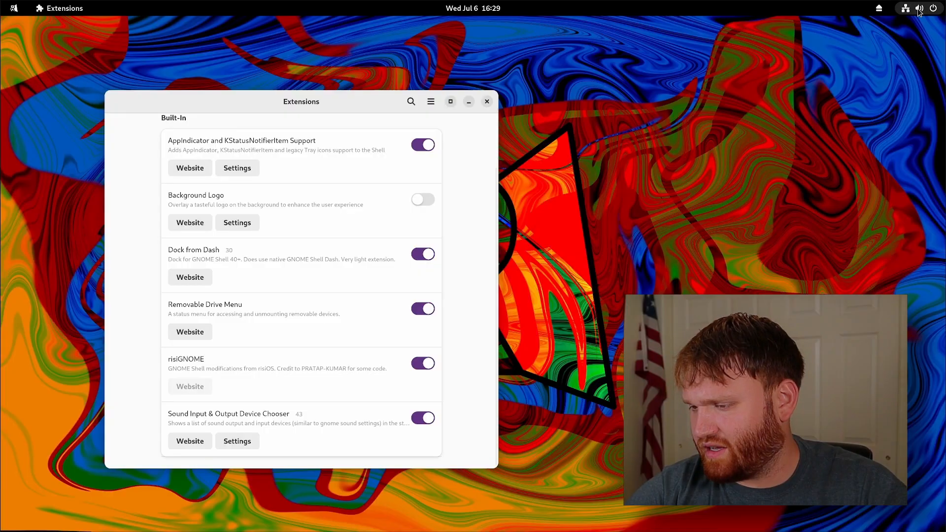
click(921, 8)
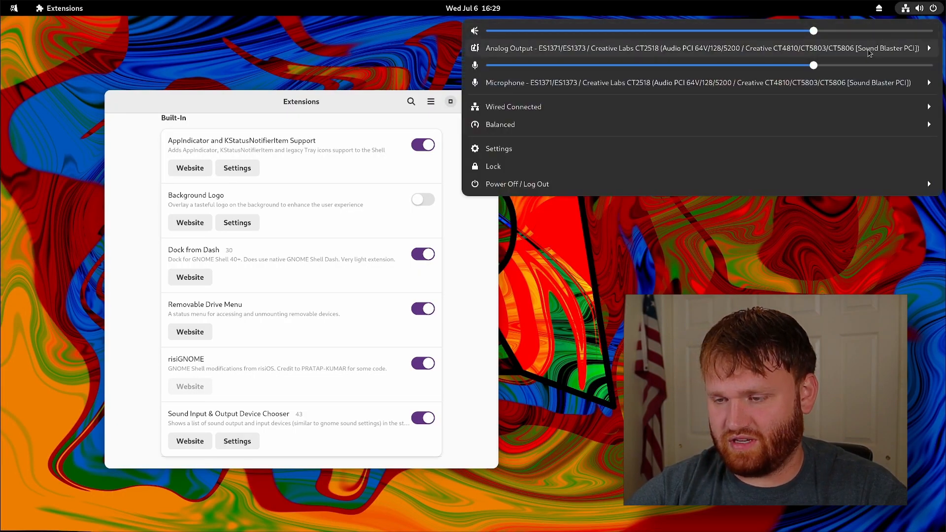
click(404, 67)
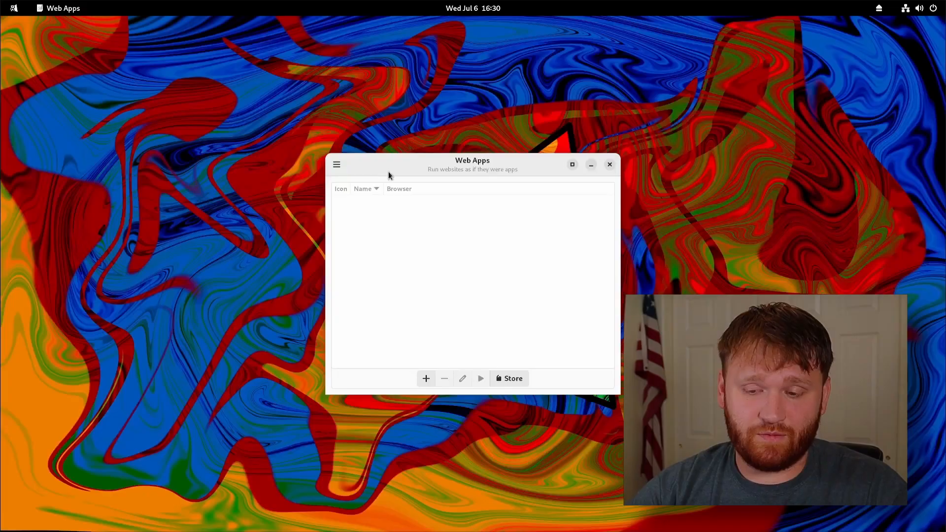
Reposition the Web Apps window and browse the store's Accessories category.
drag(389, 164, 237, 115)
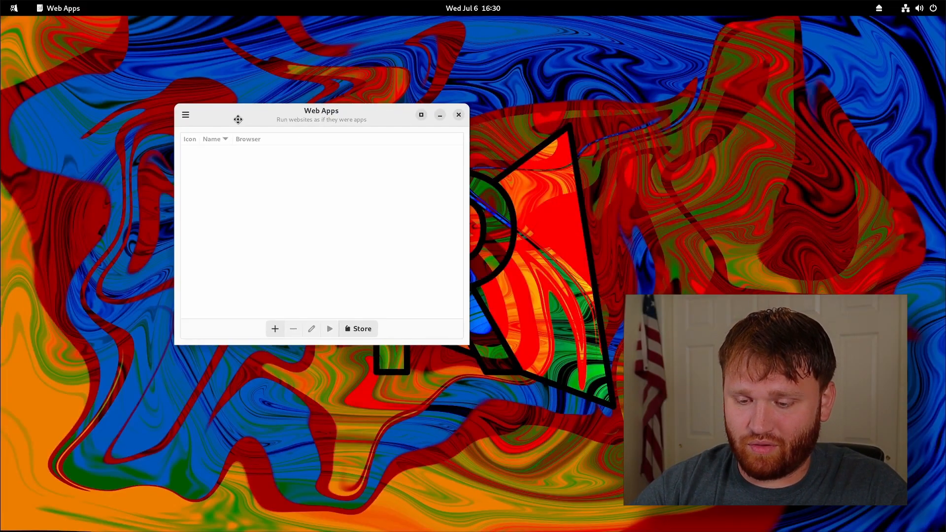
drag(239, 119, 276, 104)
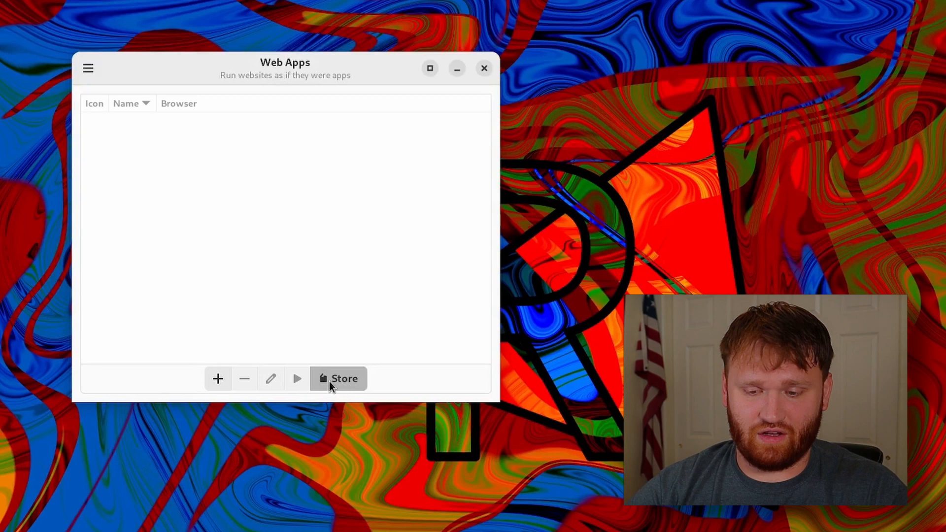
click(338, 379)
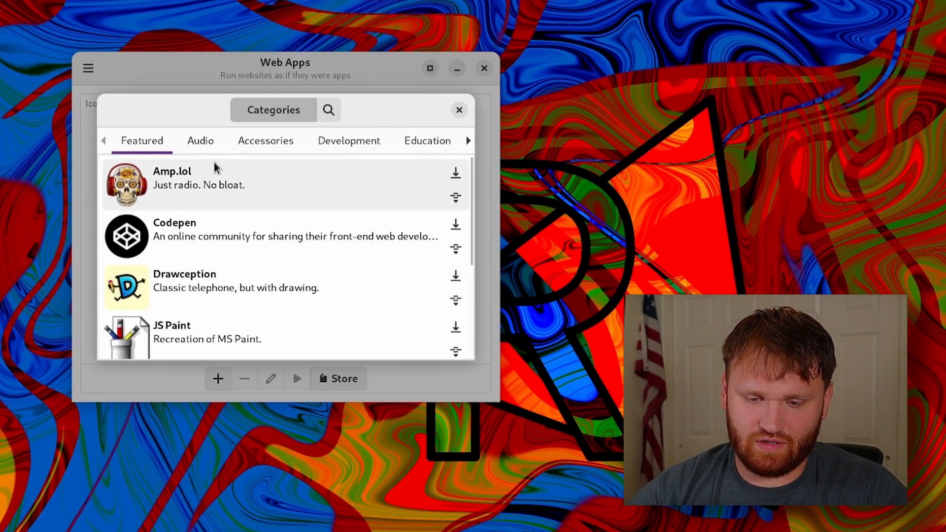
click(265, 141)
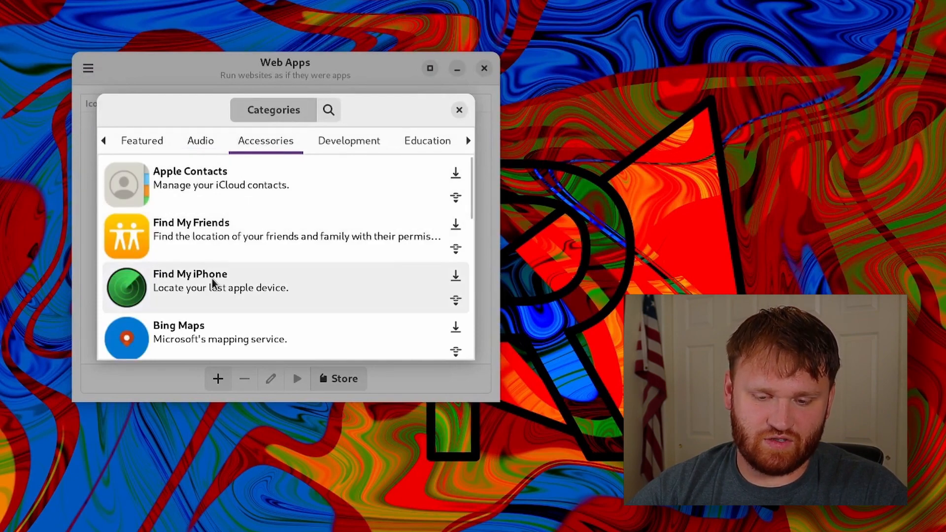
scroll(down, 3)
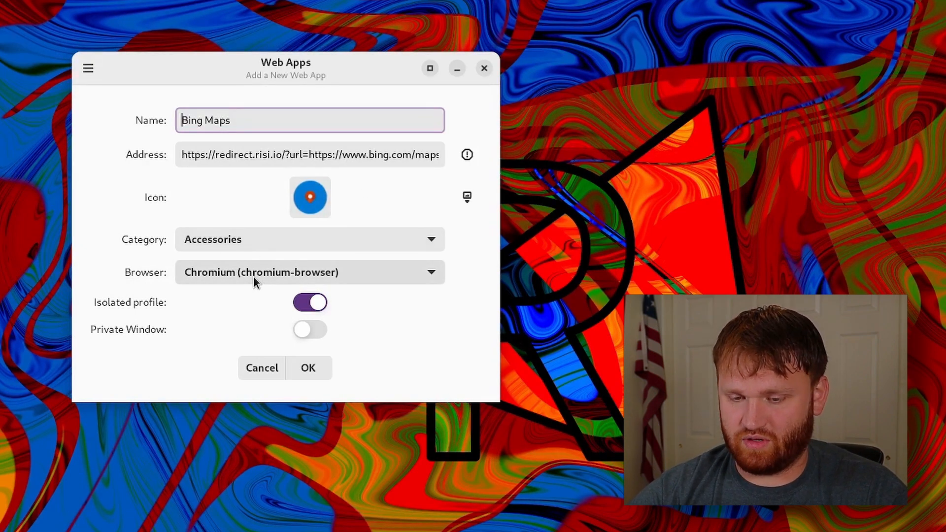
Add Bing Maps as a Chromium web app, then close it and Web Apps.
click(310, 272)
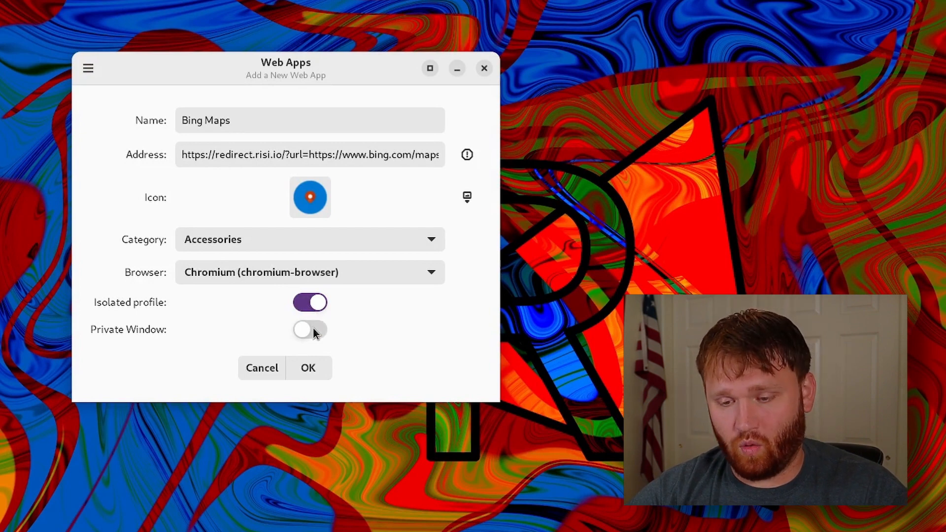
mouse_move(318, 363)
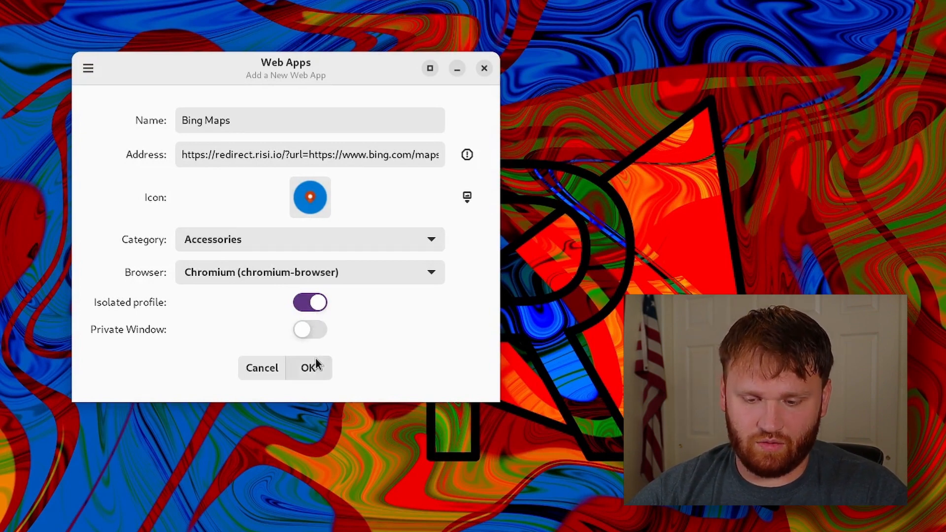
click(310, 368)
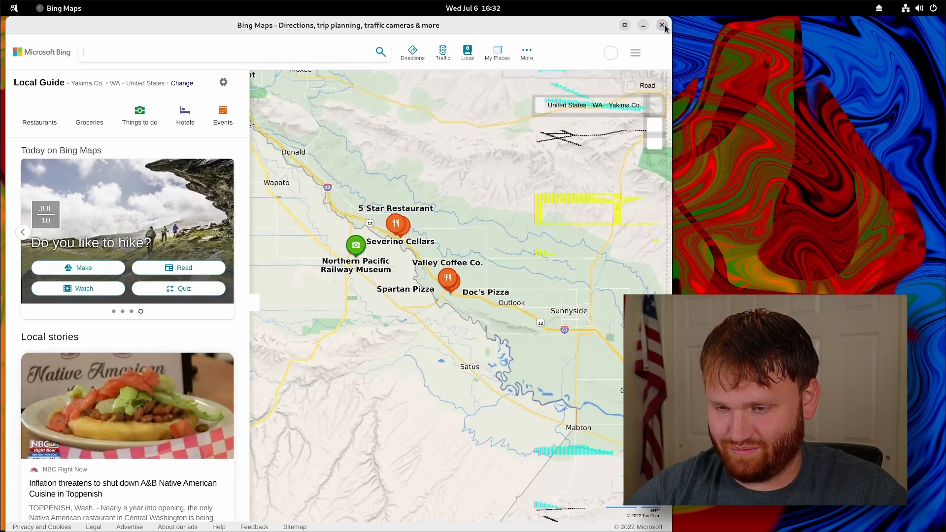
click(662, 25)
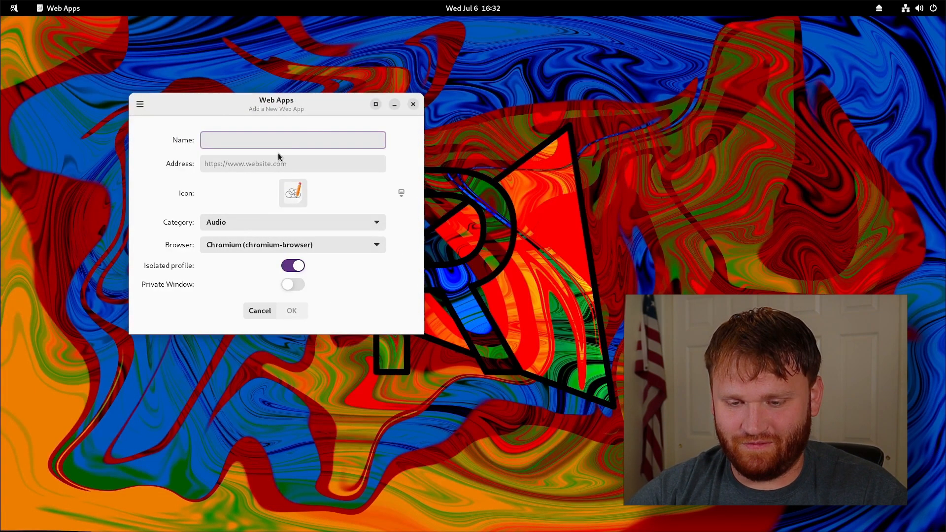
click(259, 310)
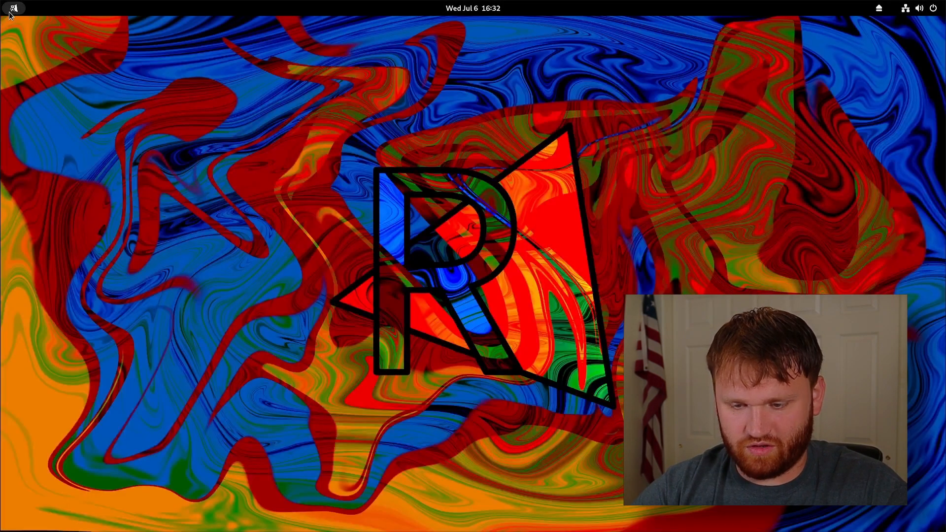
Launch Chromium, search 'techhut' with risiSearx from the start page, then close the browser.
click(12, 8)
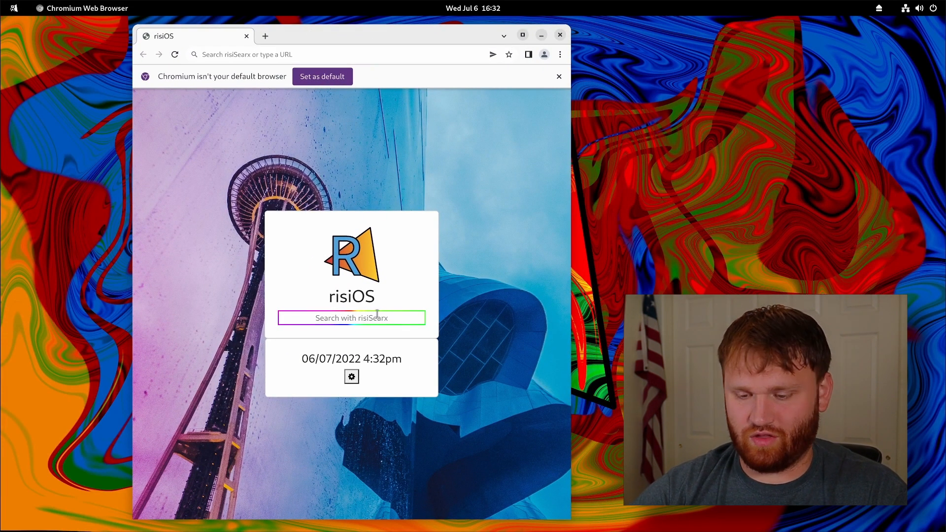
click(351, 377)
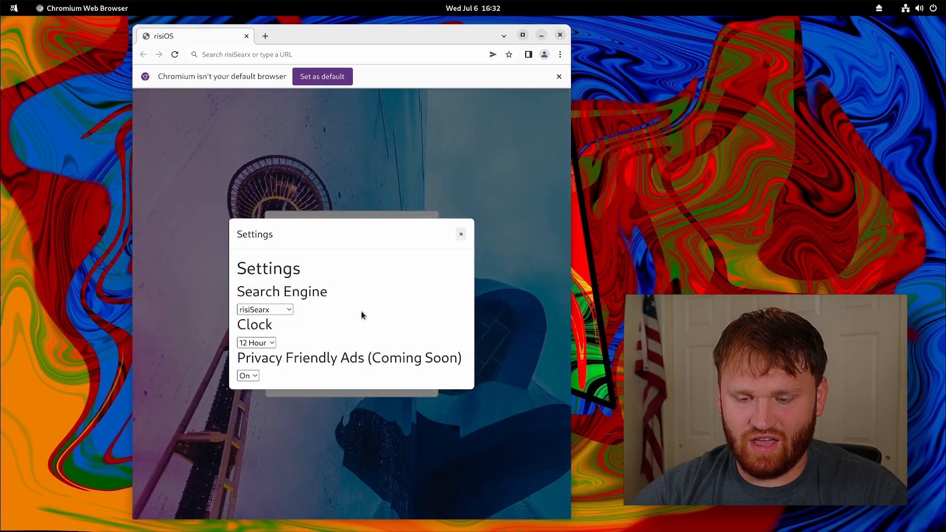
click(264, 309)
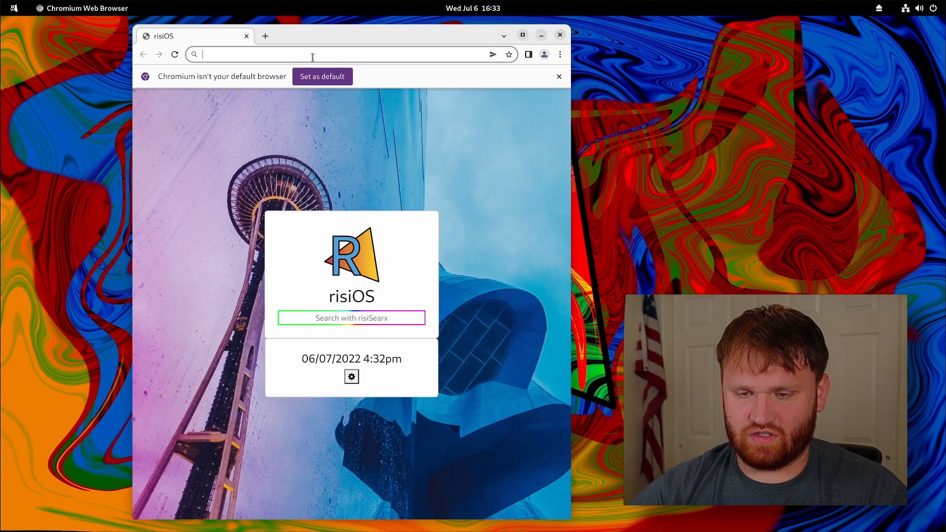
text(techhut)
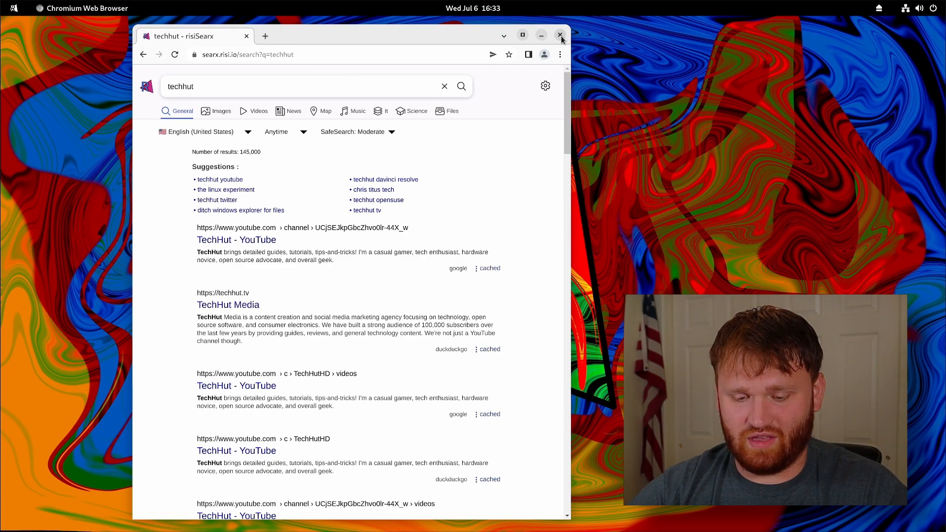
click(559, 35)
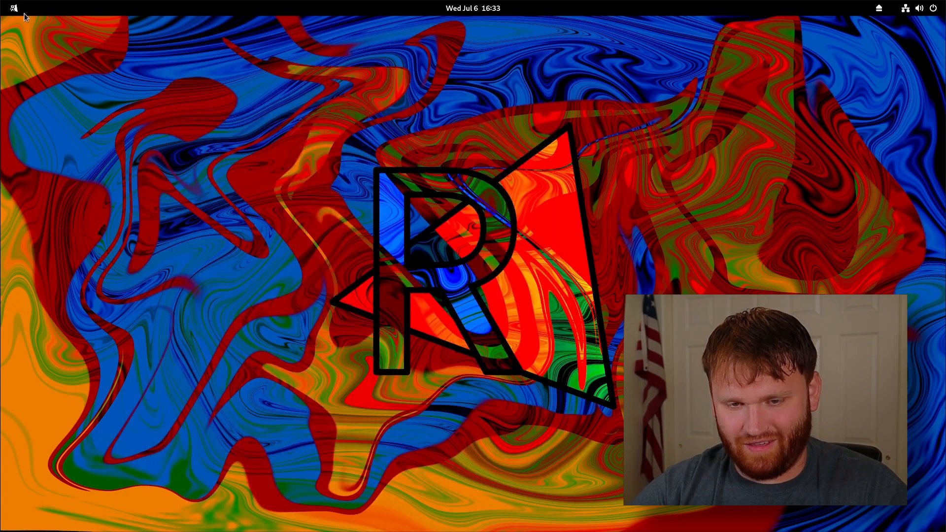
Open Terminal from an Activities 'term' search and run 'sudo dnf h'.
text(term)
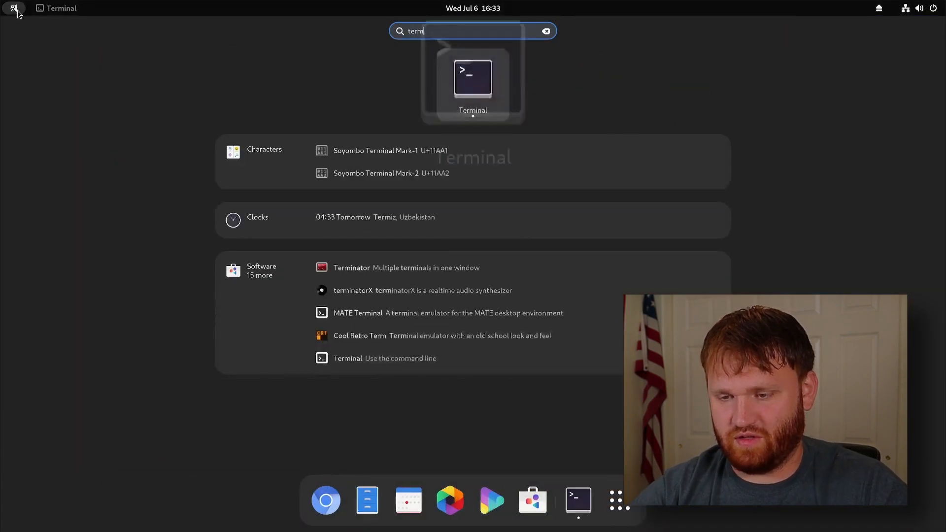
click(472, 81)
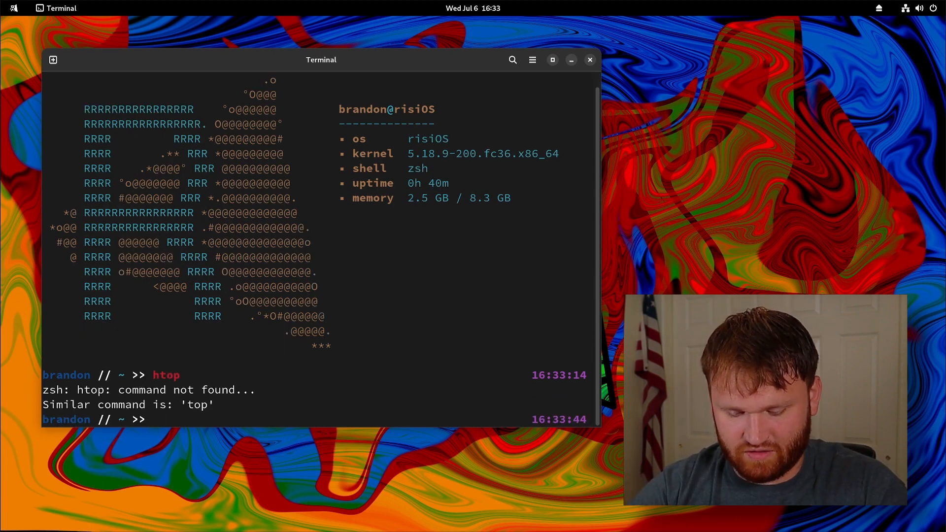
text(sudo dnf h)
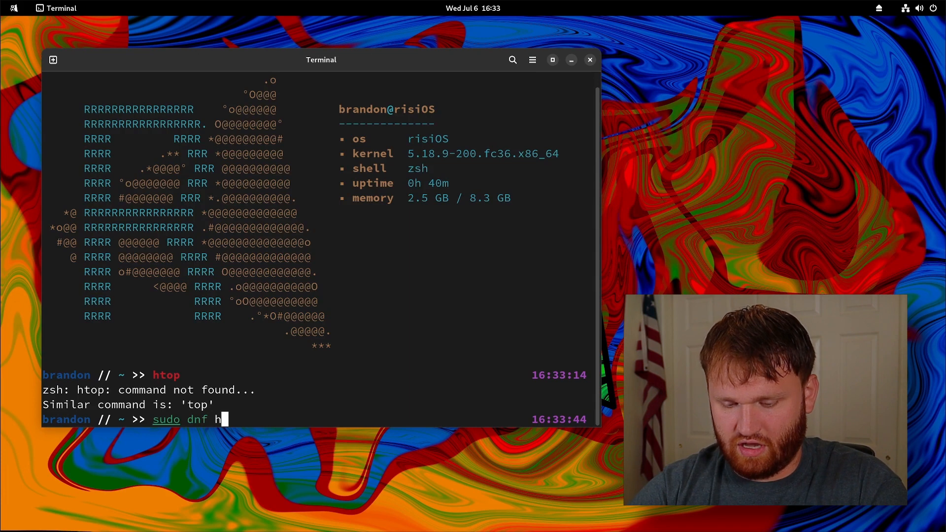
key(Return)
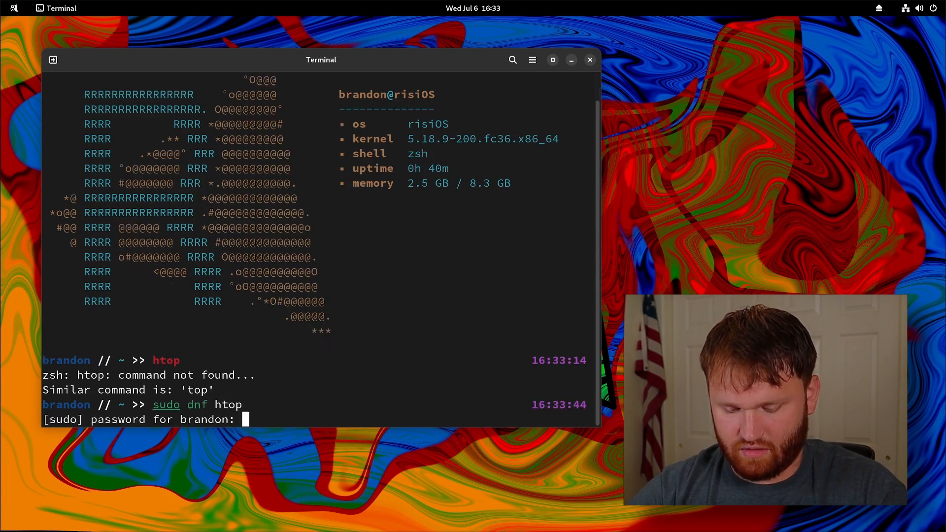
Install htop with 'sudo dnf install htop', run htop, then close the terminal.
text(sudo dnf install htop)
text(y)
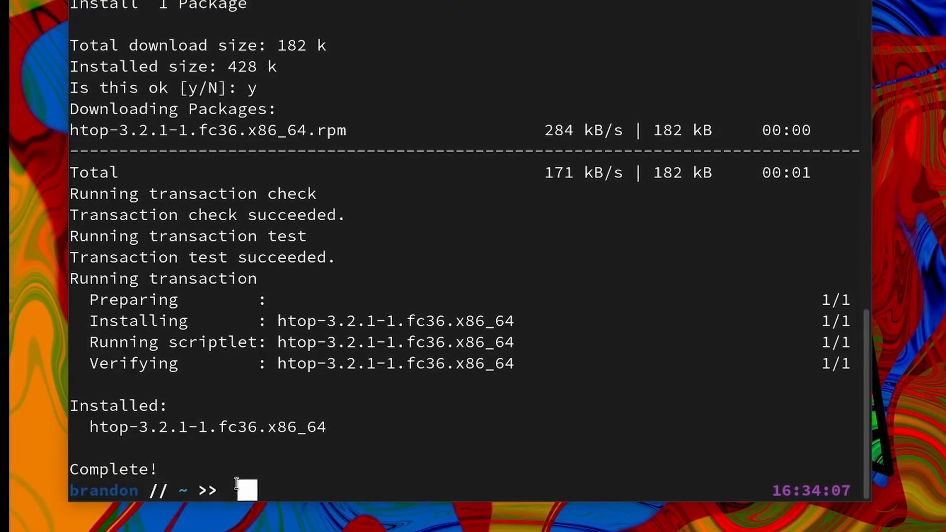
text(htop)
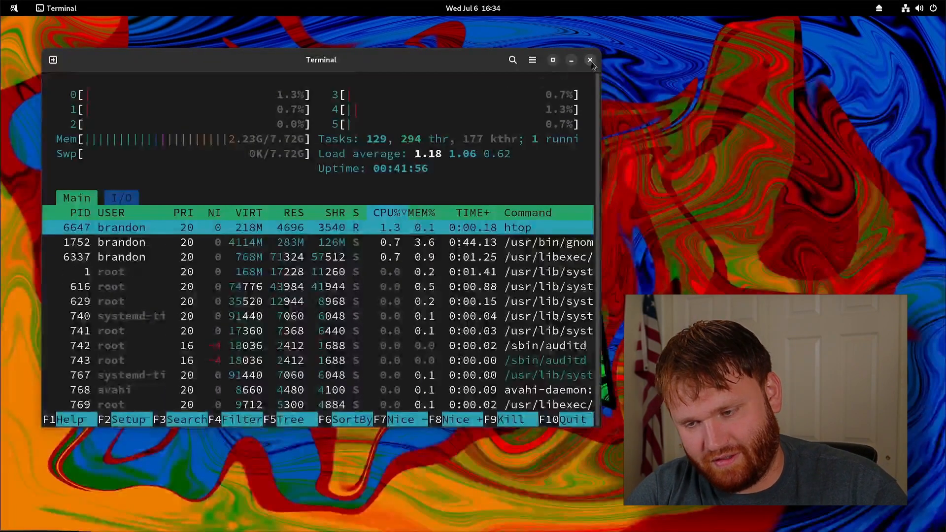
click(590, 59)
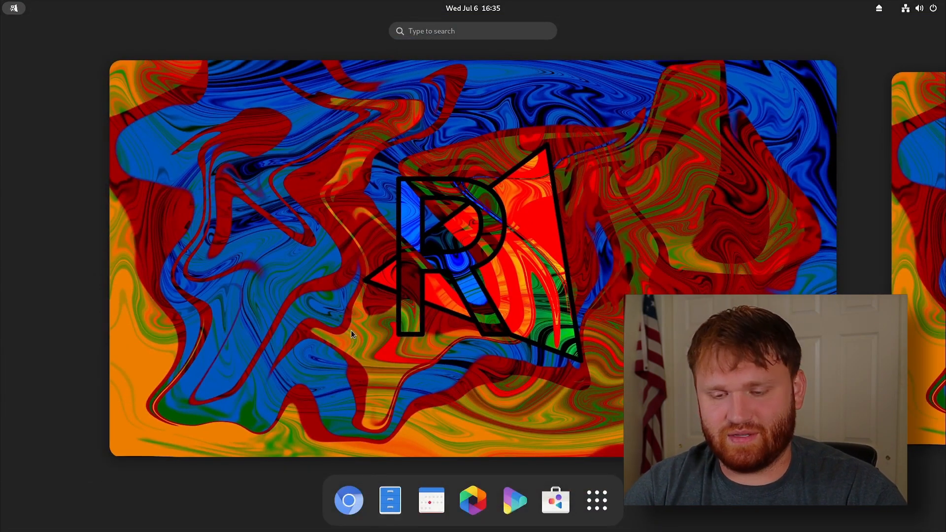
Open risiWelcome, launch risi's GitHub page, then risi.io, highlighting 'Seattle based OS'.
text(wel)
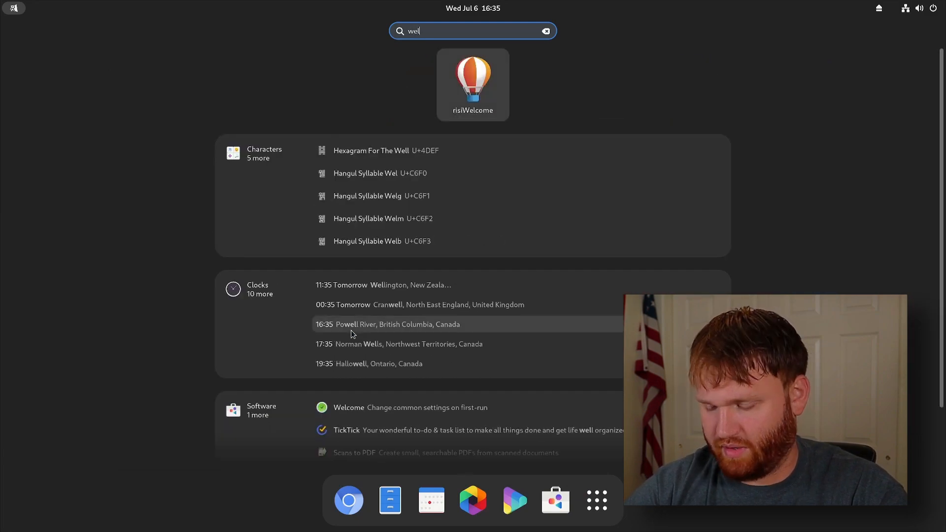
click(473, 84)
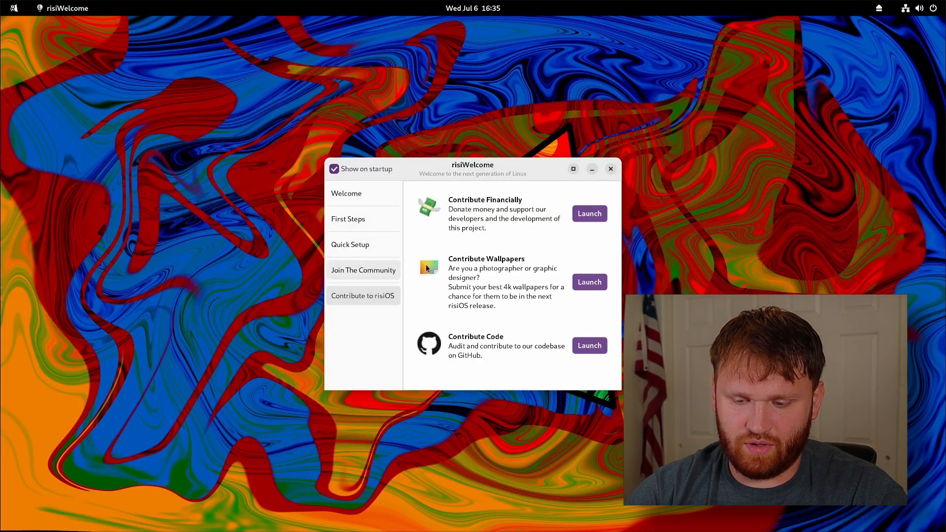
click(588, 345)
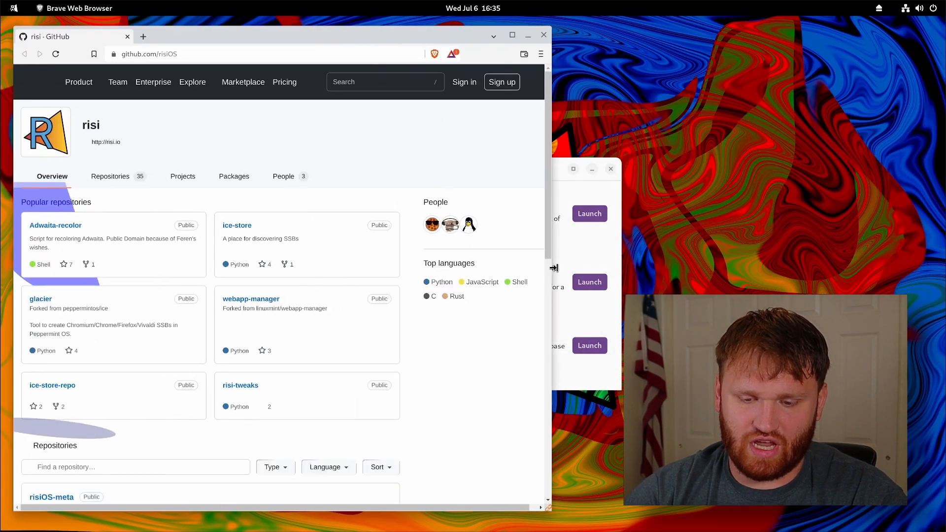
click(242, 53)
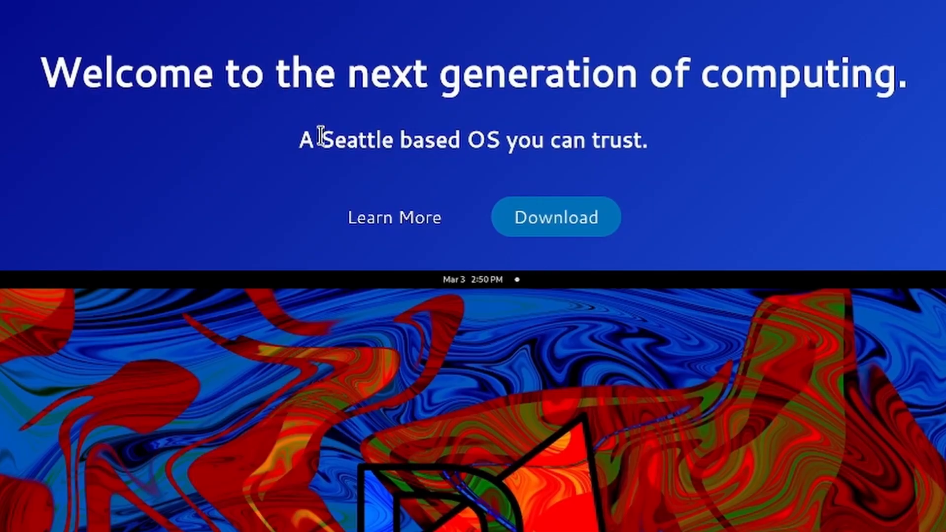
drag(325, 140, 506, 140)
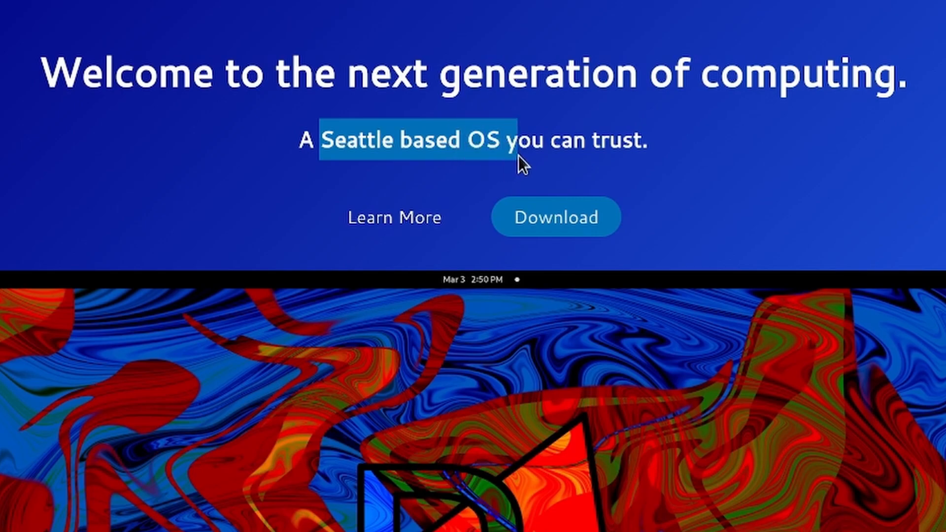